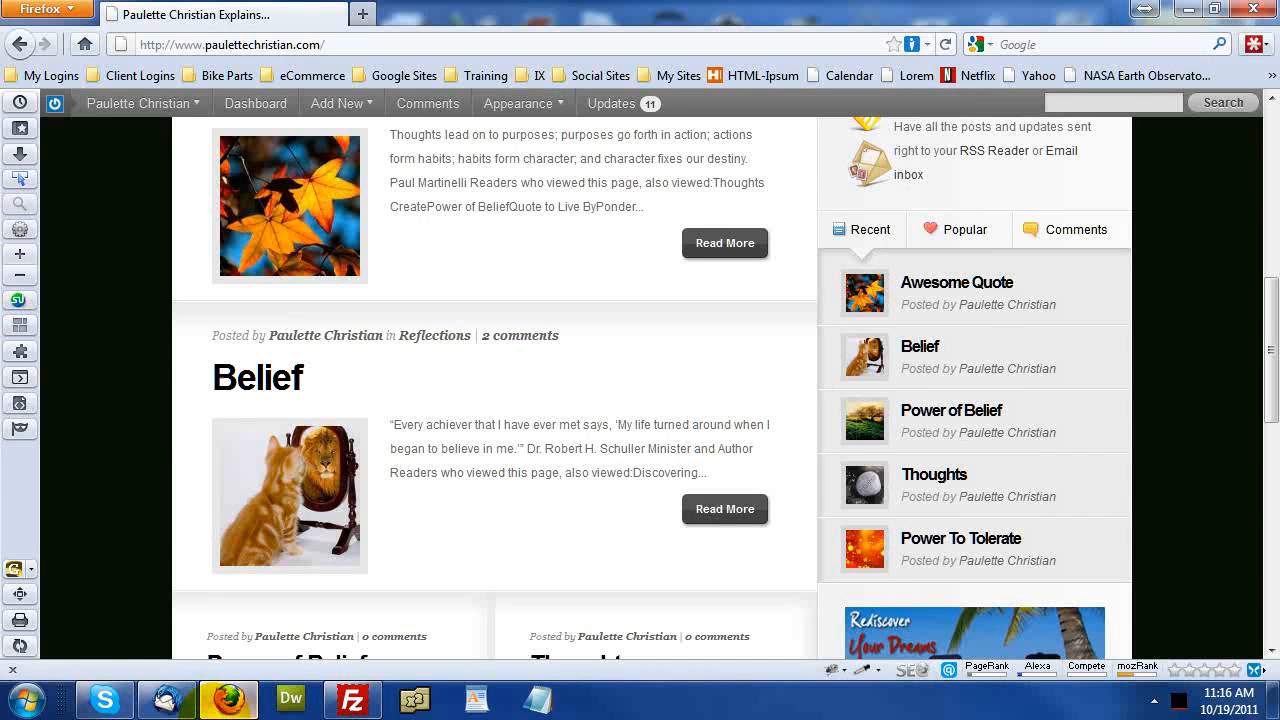
pyautogui.moveTo(108, 392)
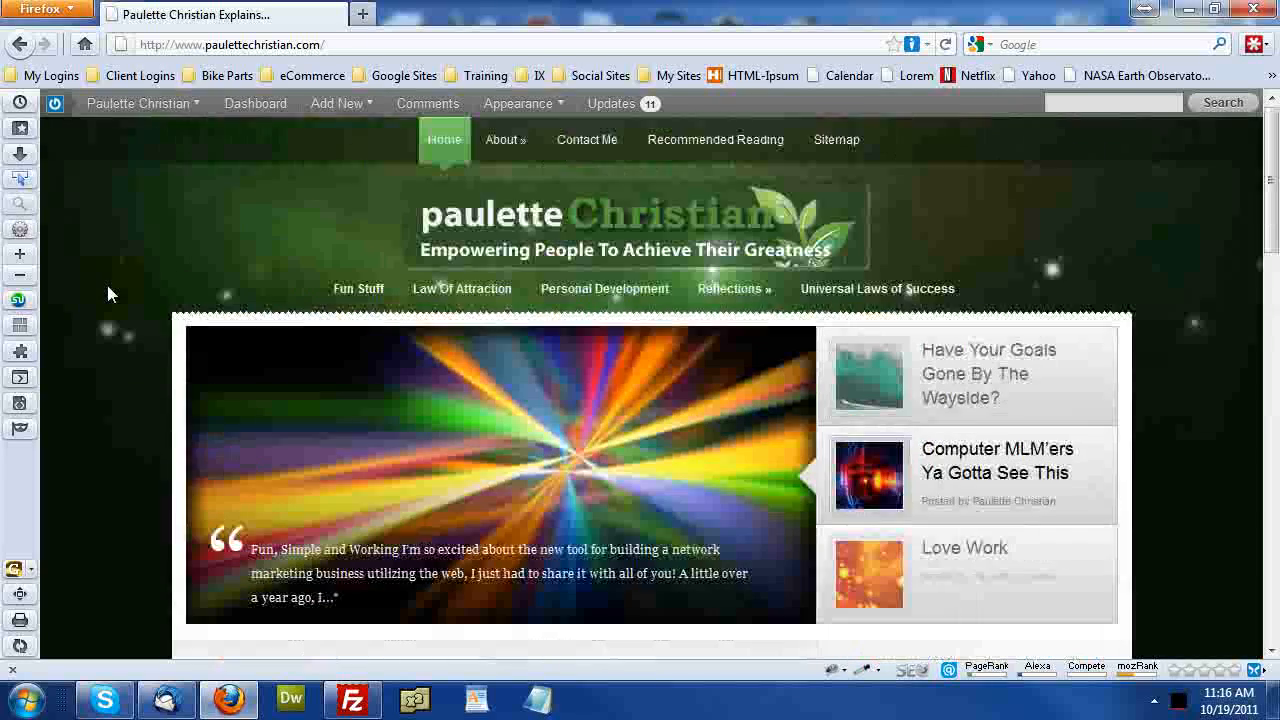
# Append /wp-admin to the site address to request the admin sign-in page.
pyautogui.click(236, 44)
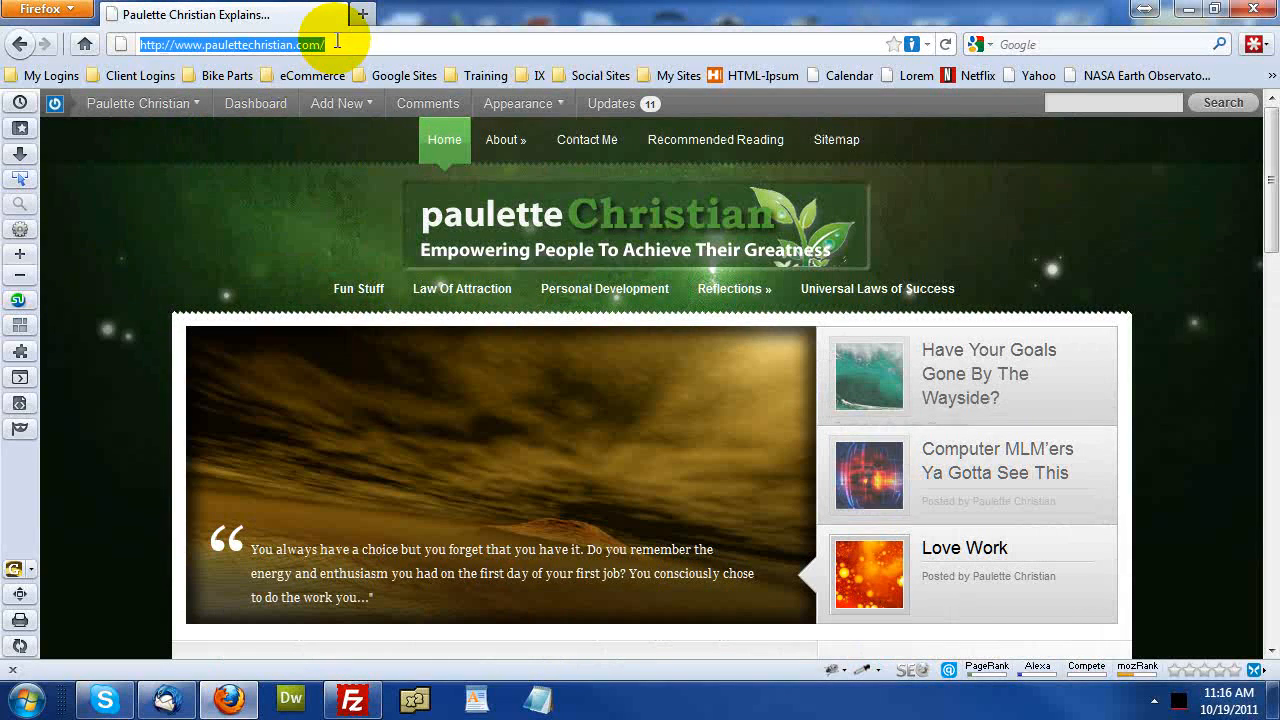
pyautogui.write('wp-0')
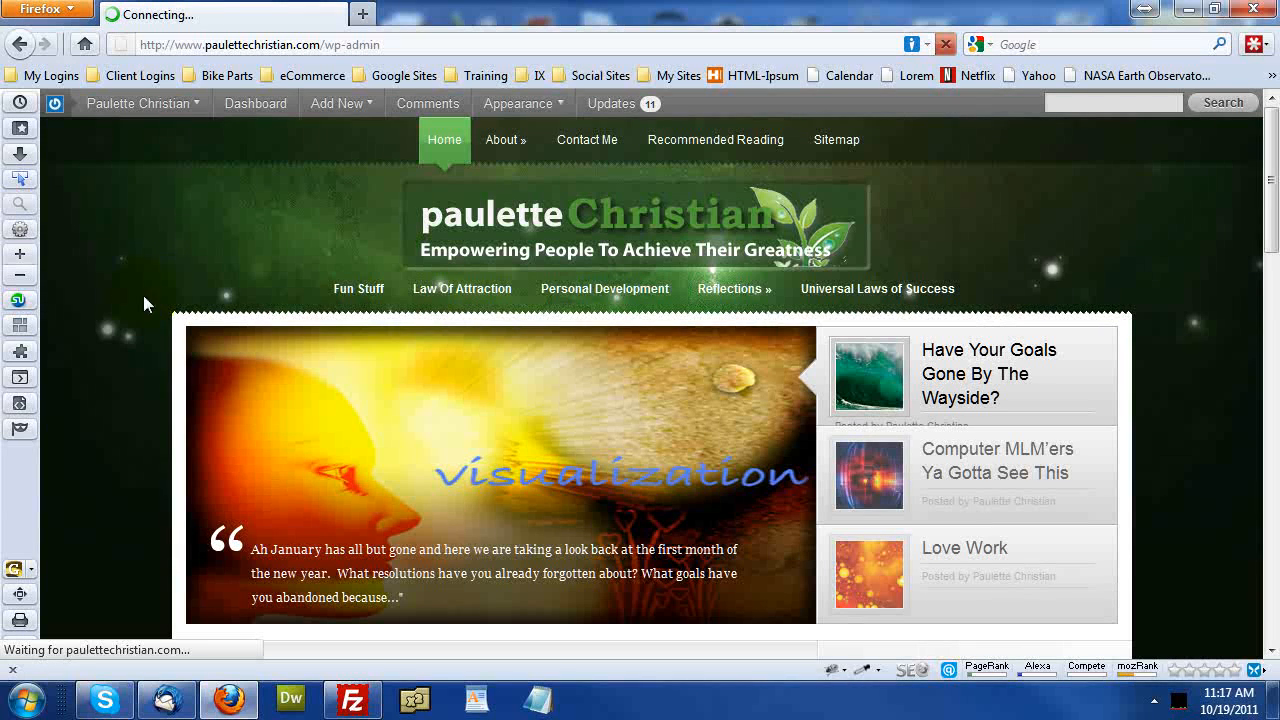
pyautogui.moveTo(128, 318)
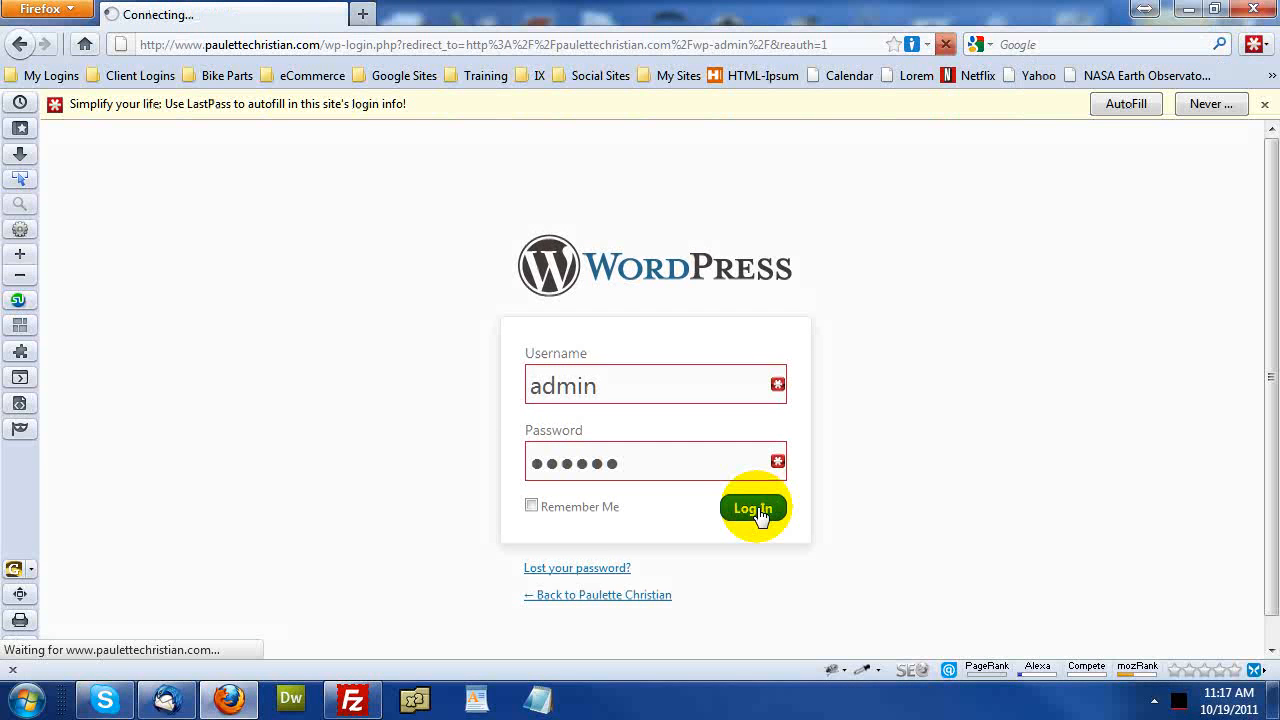
# Sign in to the admin area, which loads as a blank white page.
pyautogui.click(752, 508)
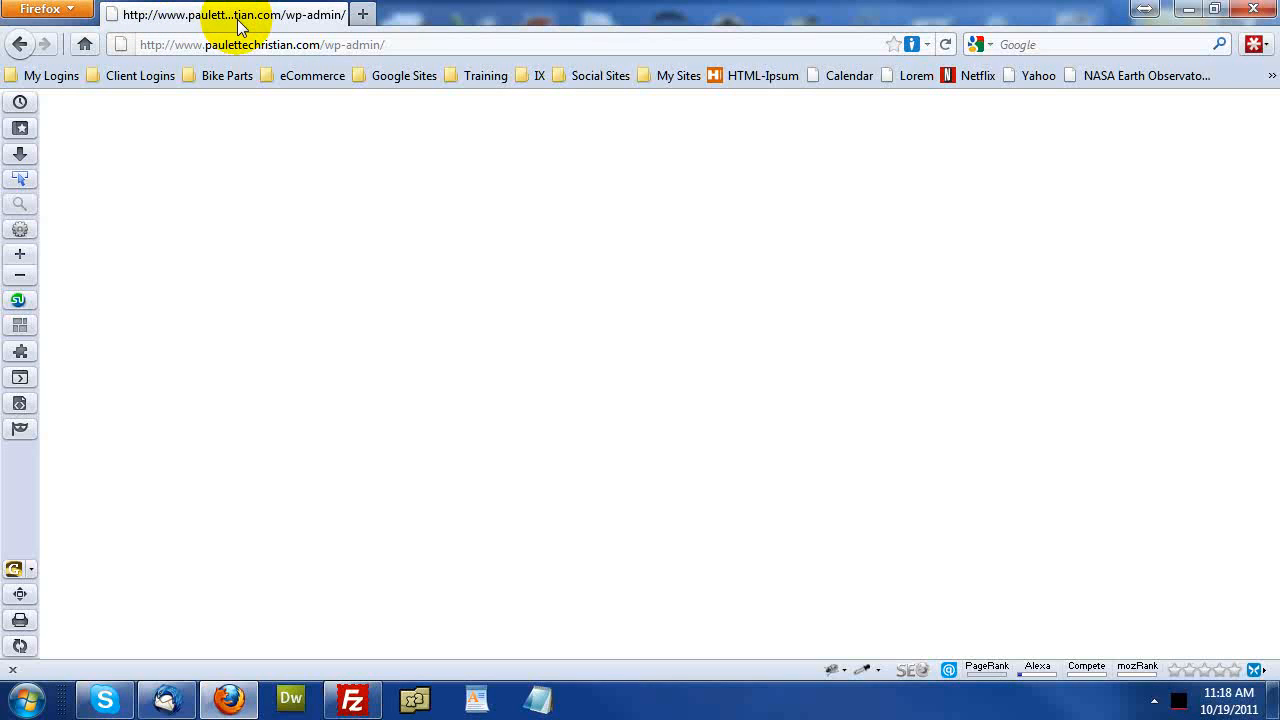
pyautogui.moveTo(284, 22)
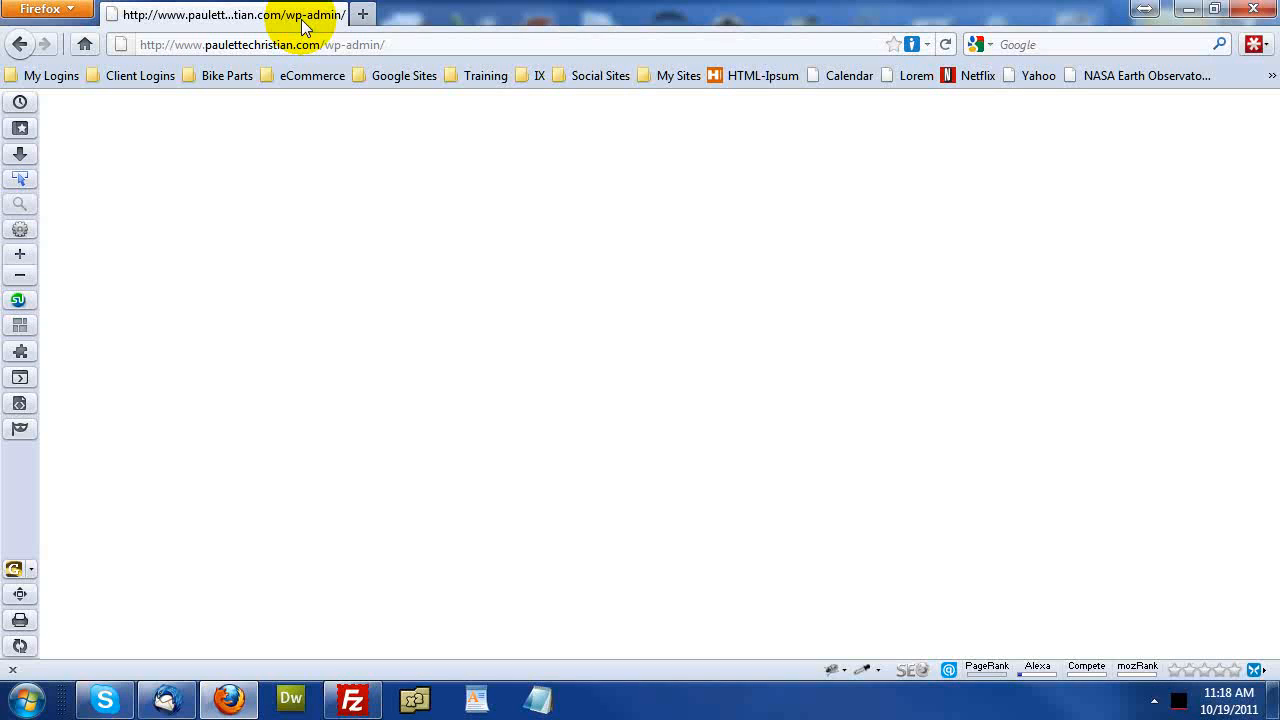
pyautogui.moveTo(336, 44)
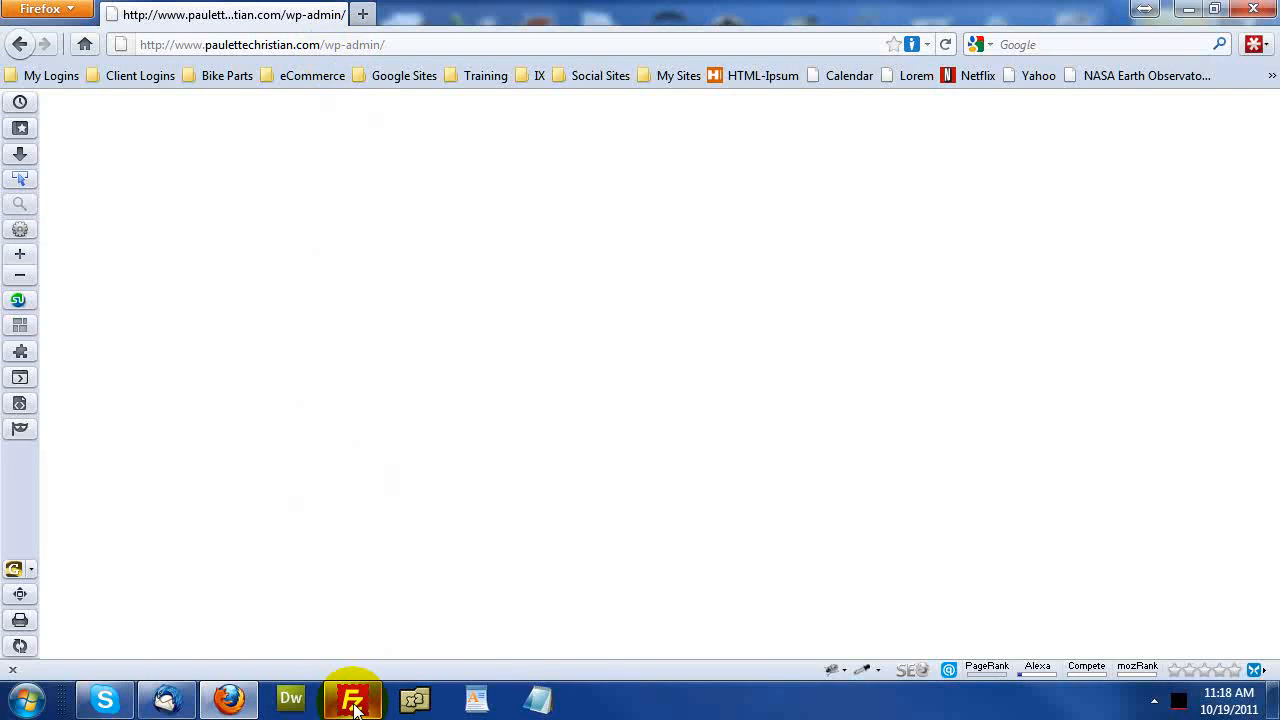
# In FileZilla, rename the remote wp-content/plugins folder to xplugins.
pyautogui.click(352, 698)
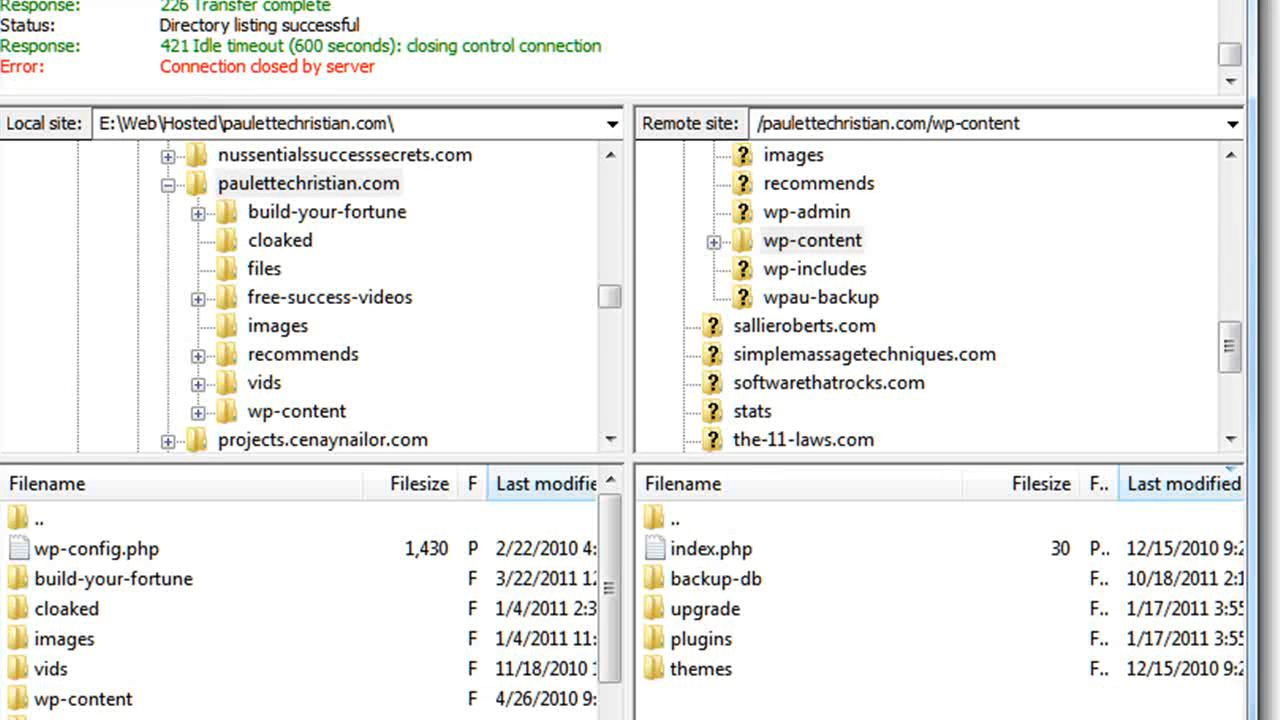
pyautogui.click(812, 240)
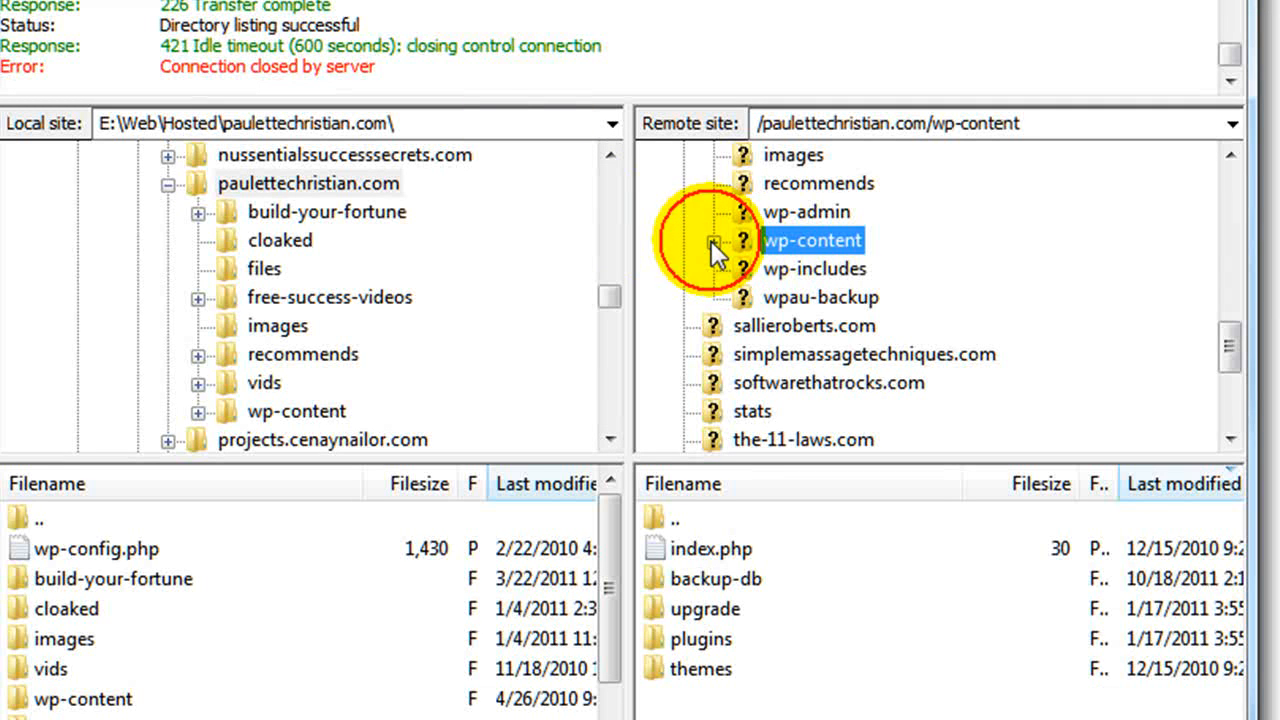
pyautogui.click(712, 240)
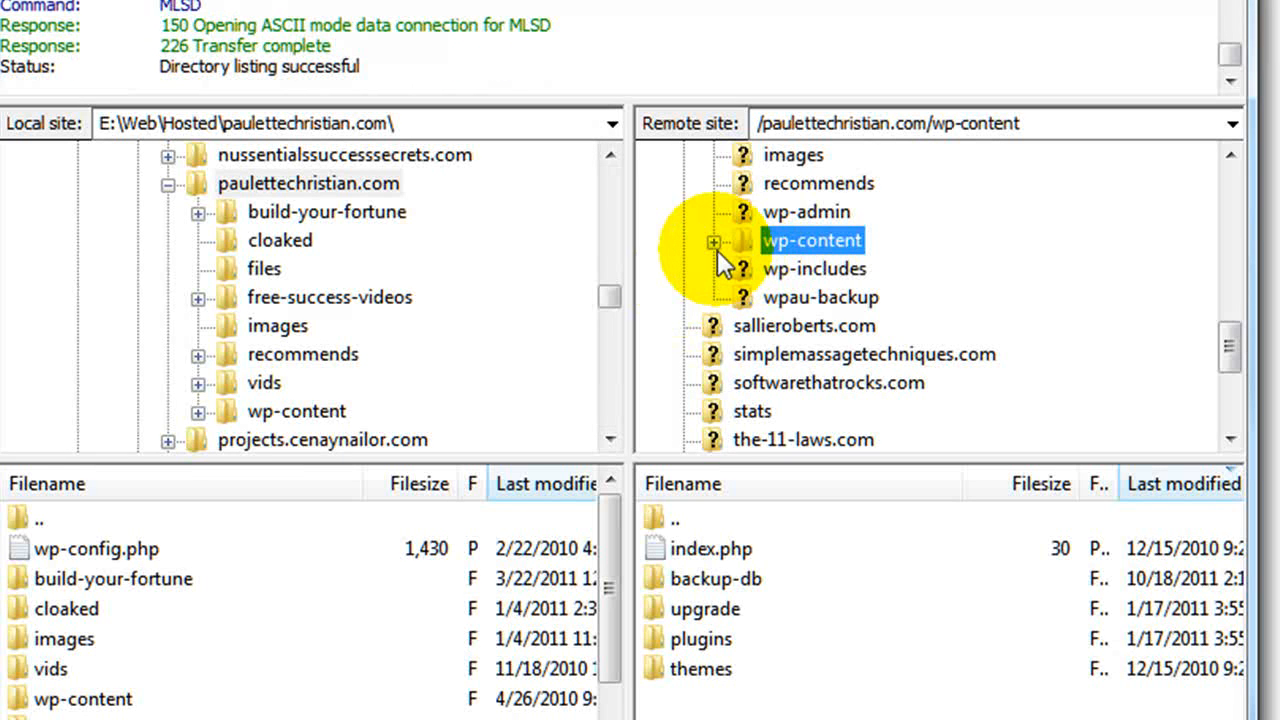
pyautogui.click(712, 240)
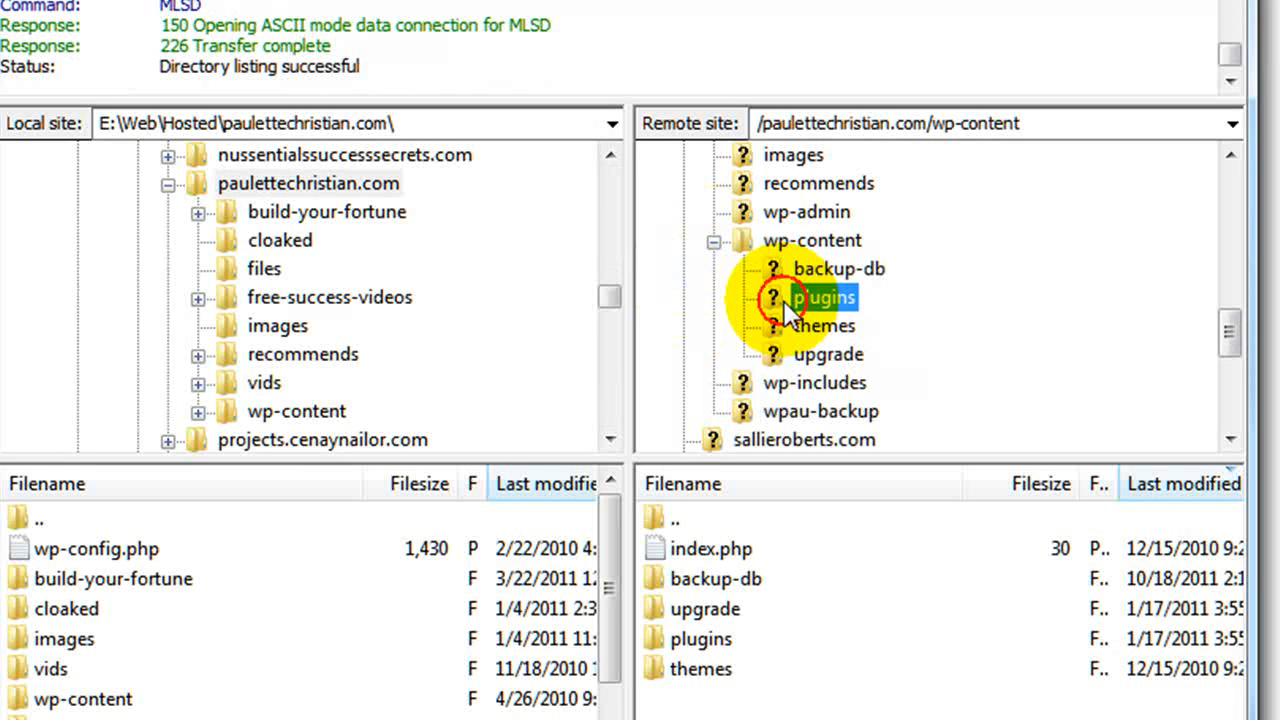
pyautogui.doubleClick(824, 296)
pyautogui.write('x')
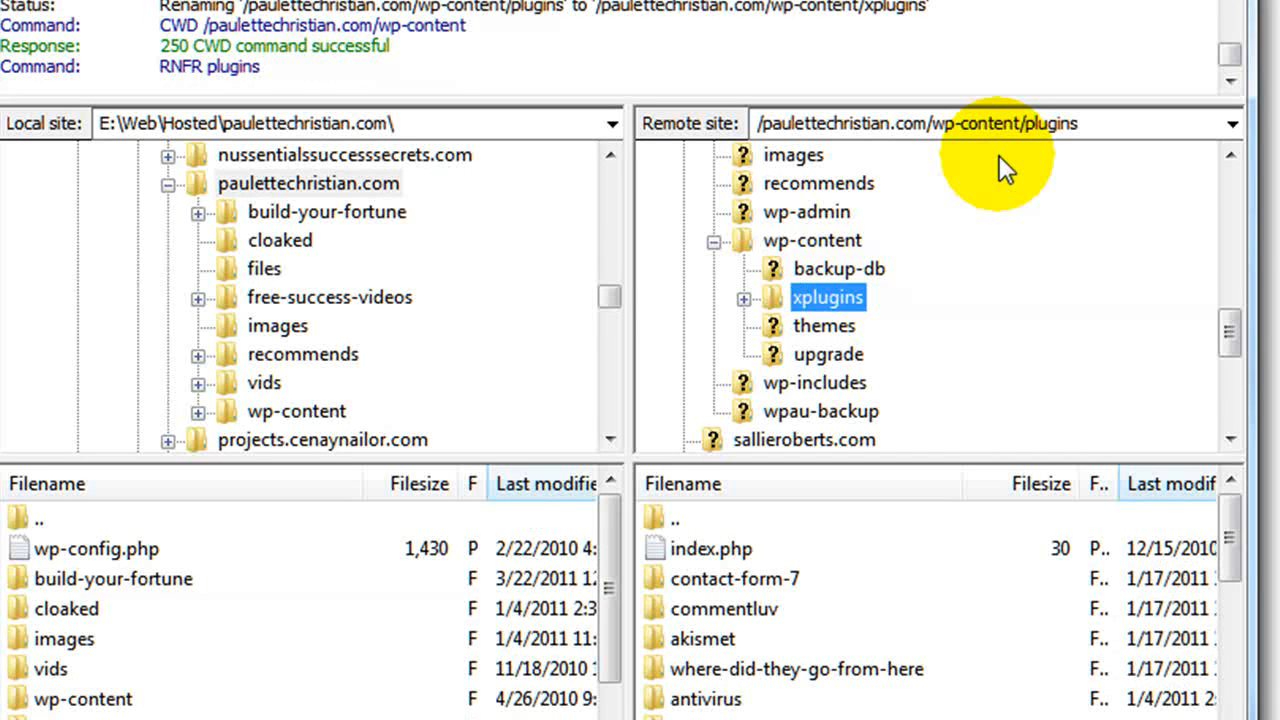
pyautogui.click(812, 240)
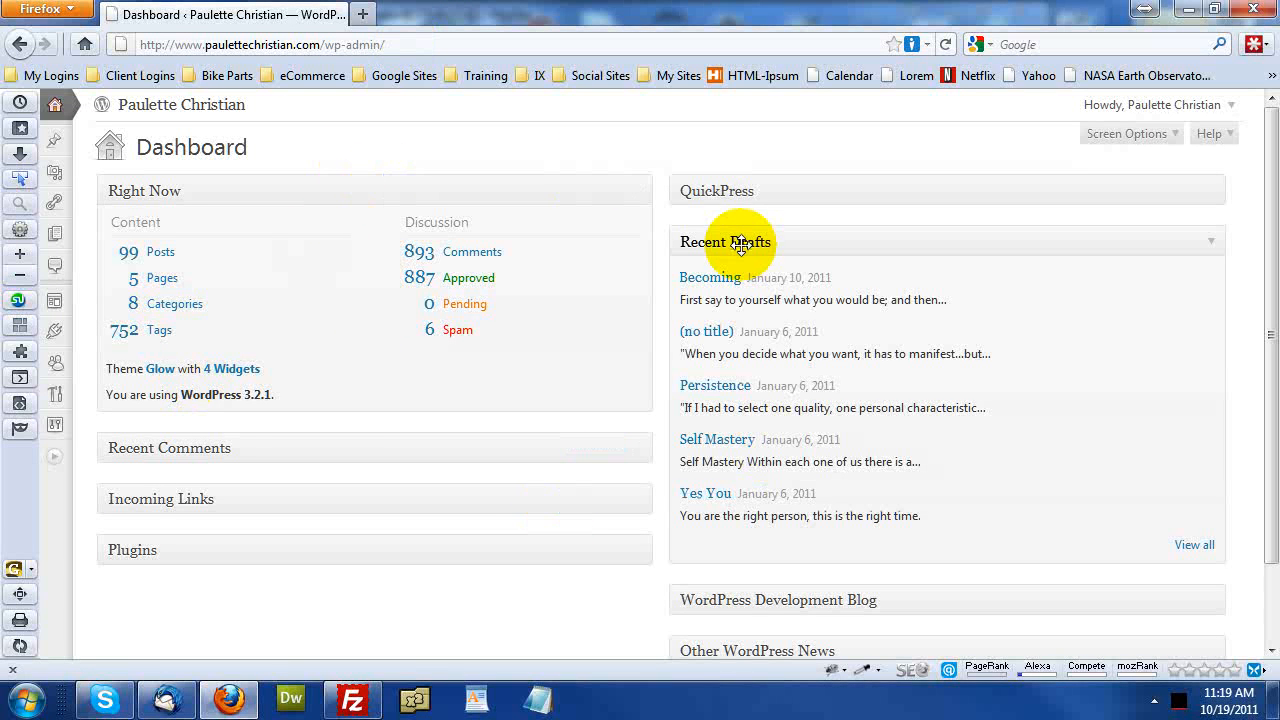
pyautogui.moveTo(412, 404)
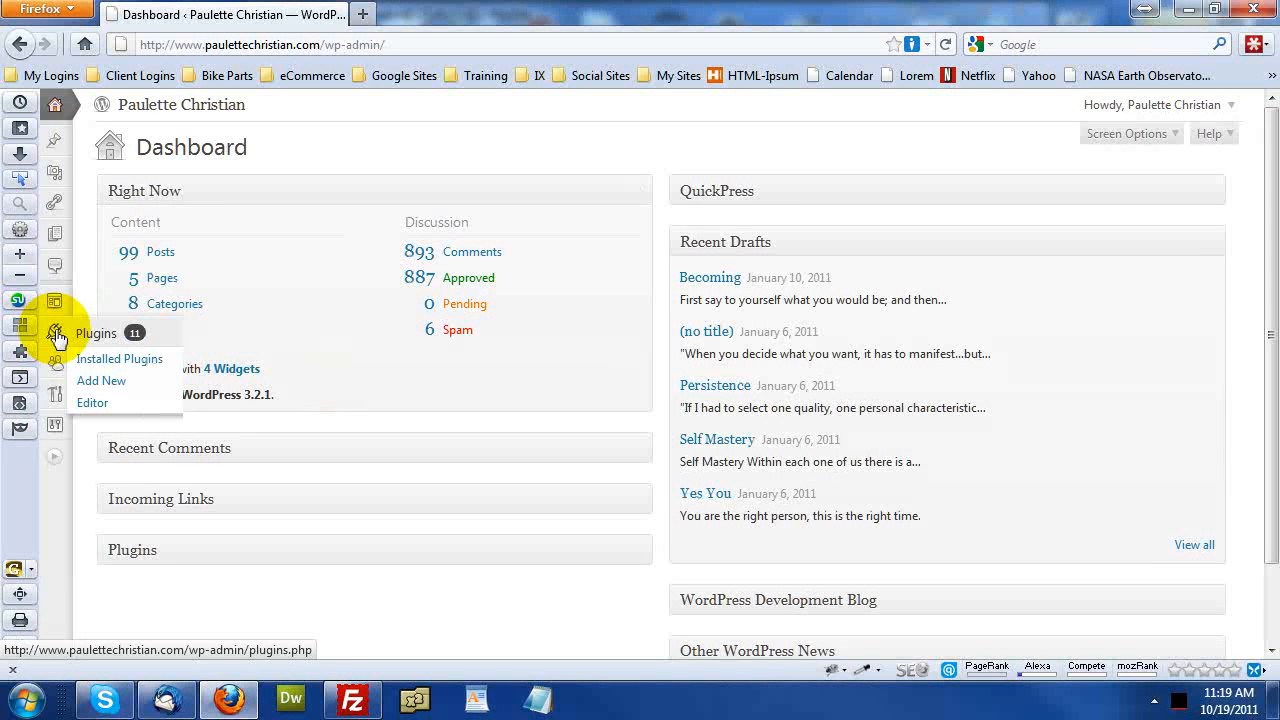
# Go to Installed Plugins and highlight 'deactivated' in the first missing-file notice.
pyautogui.click(120, 358)
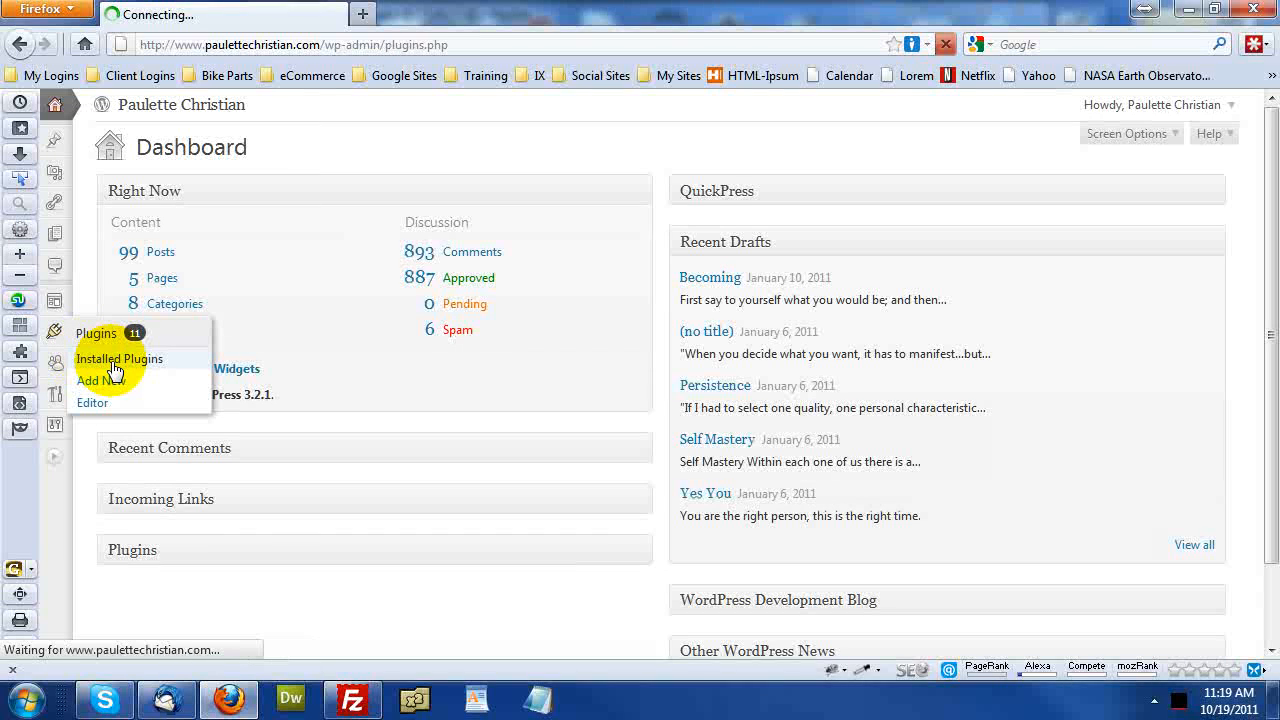
pyautogui.click(120, 358)
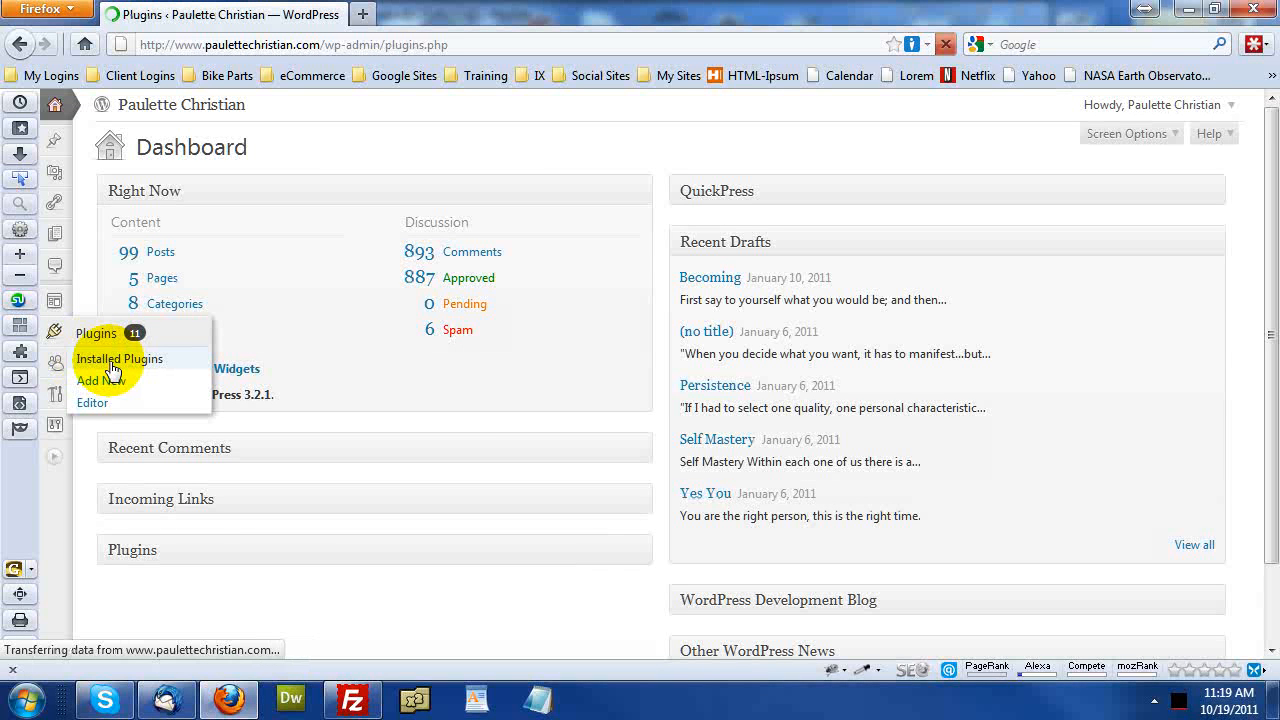
pyautogui.click(120, 358)
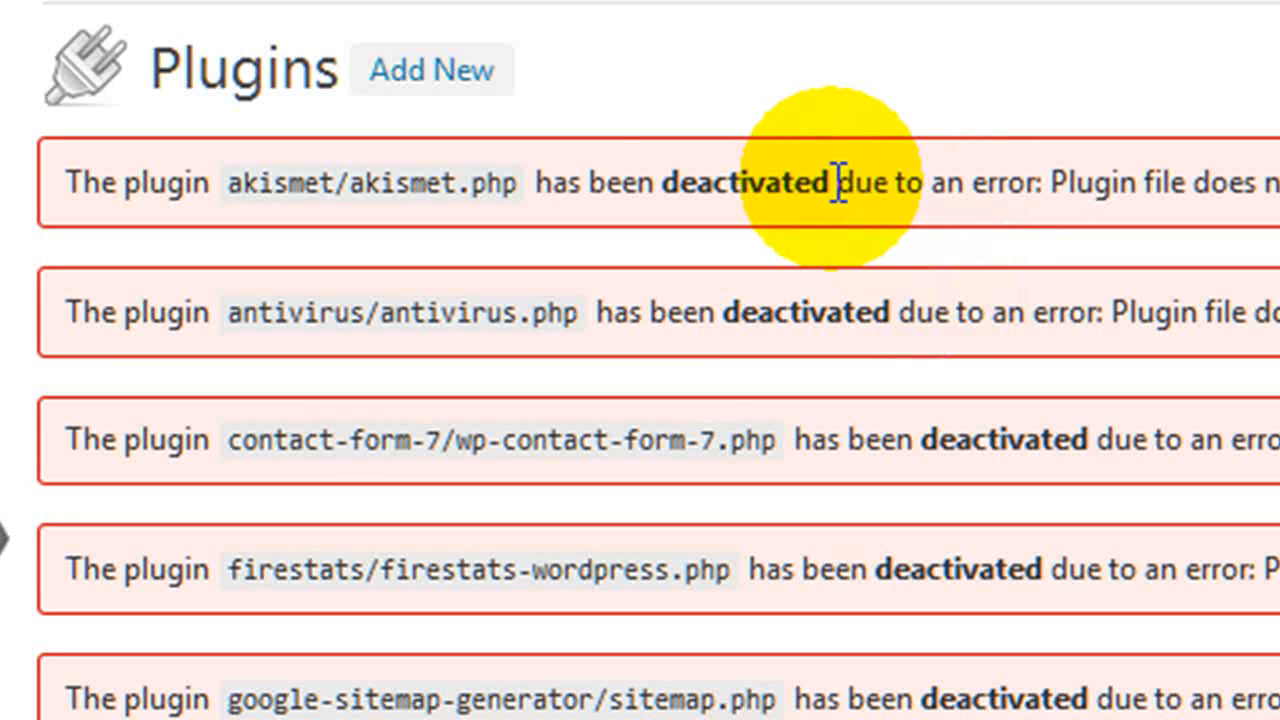
pyautogui.moveTo(796, 198)
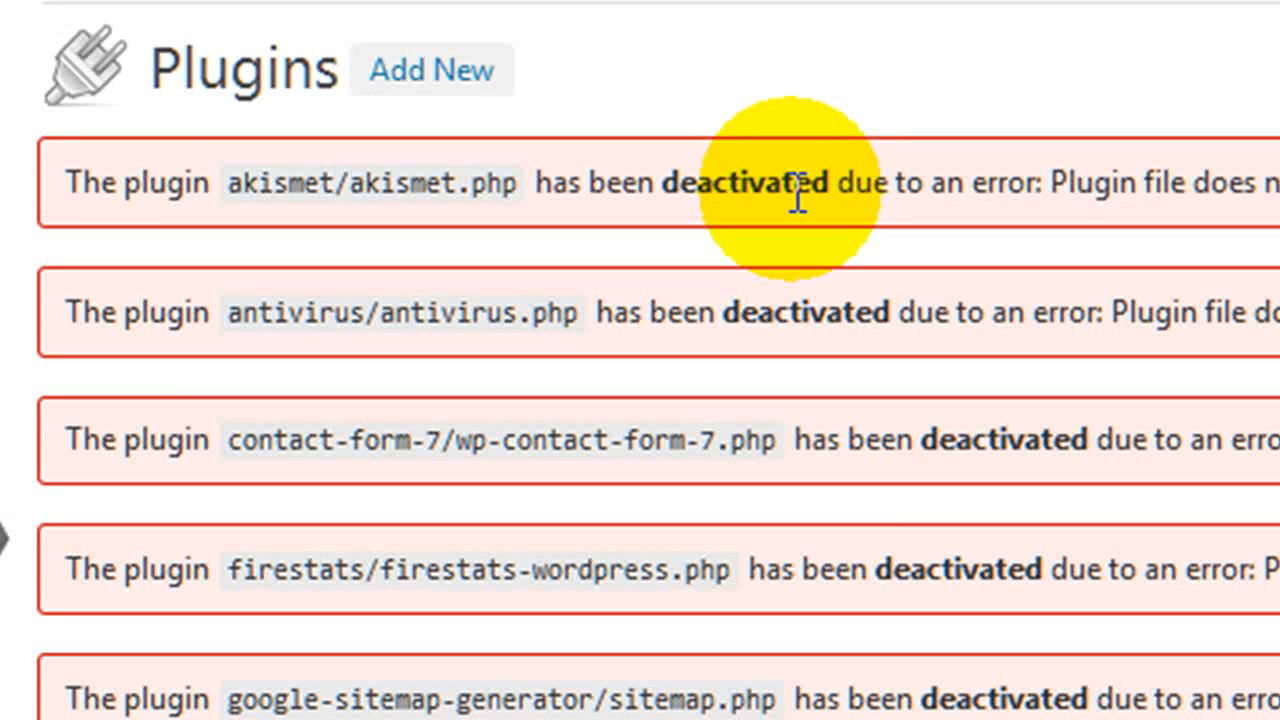
pyautogui.moveTo(796, 190)
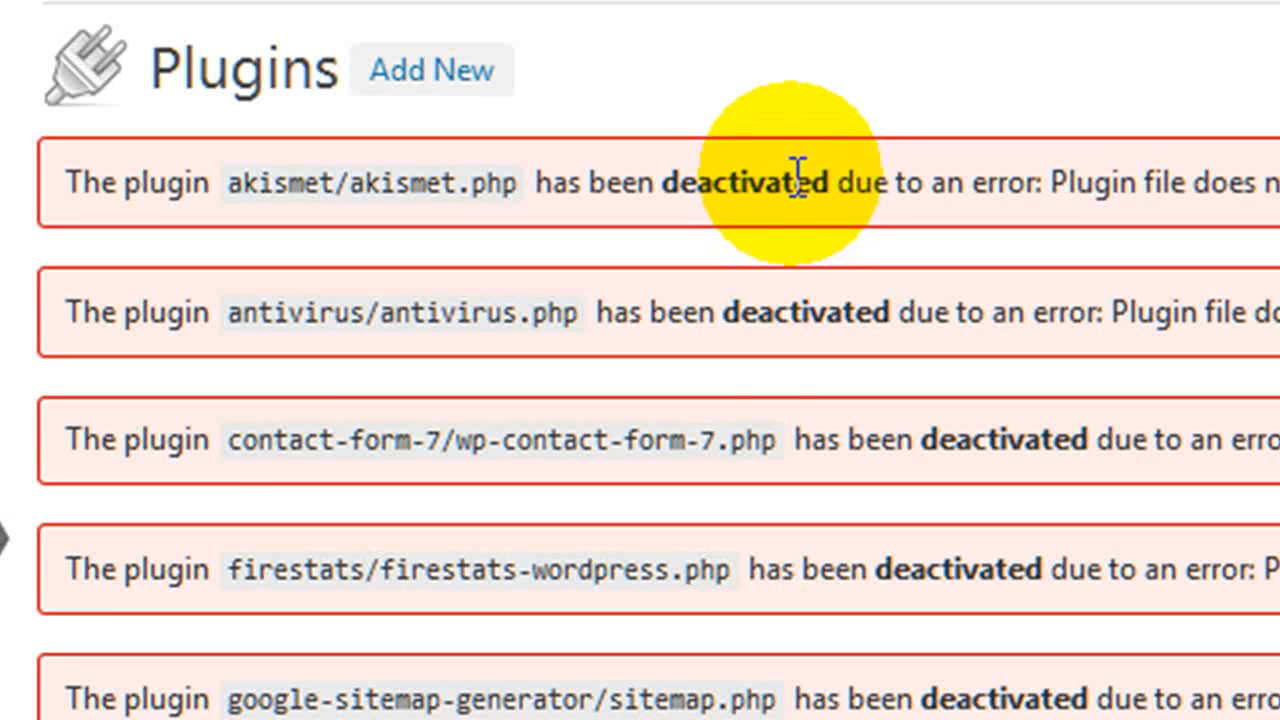
pyautogui.doubleClick(748, 180)
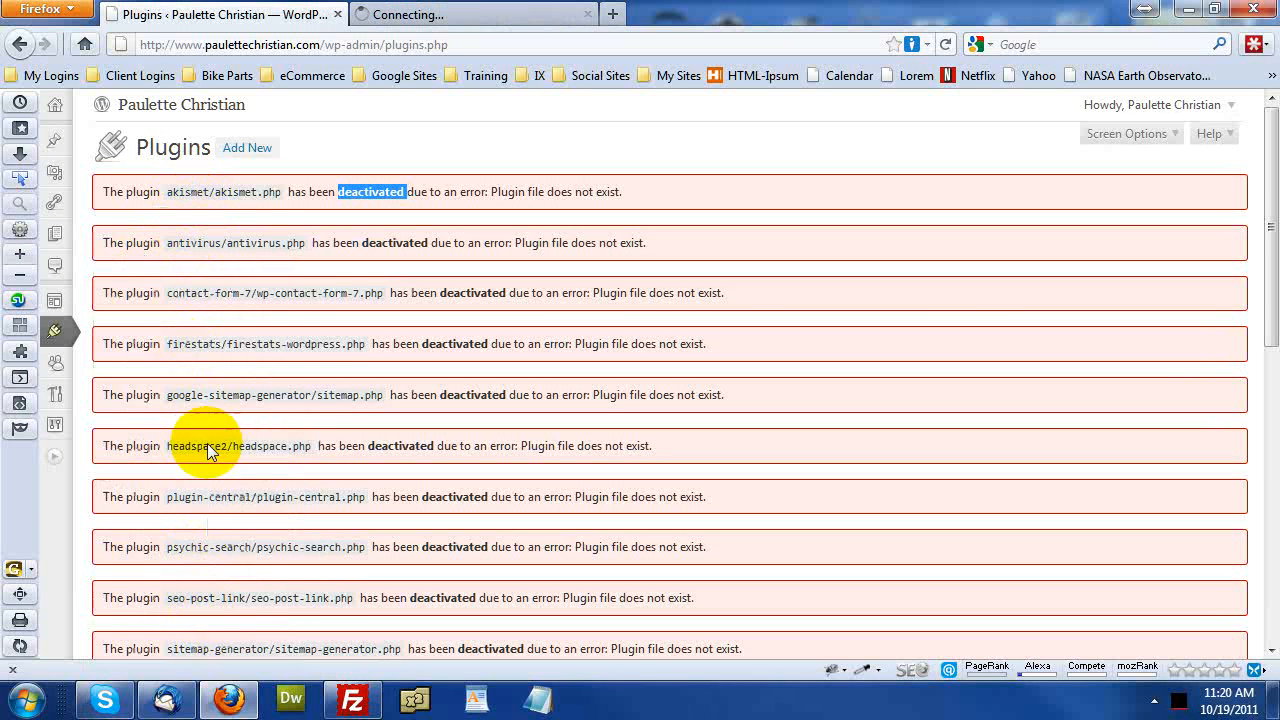
pyautogui.moveTo(250, 222)
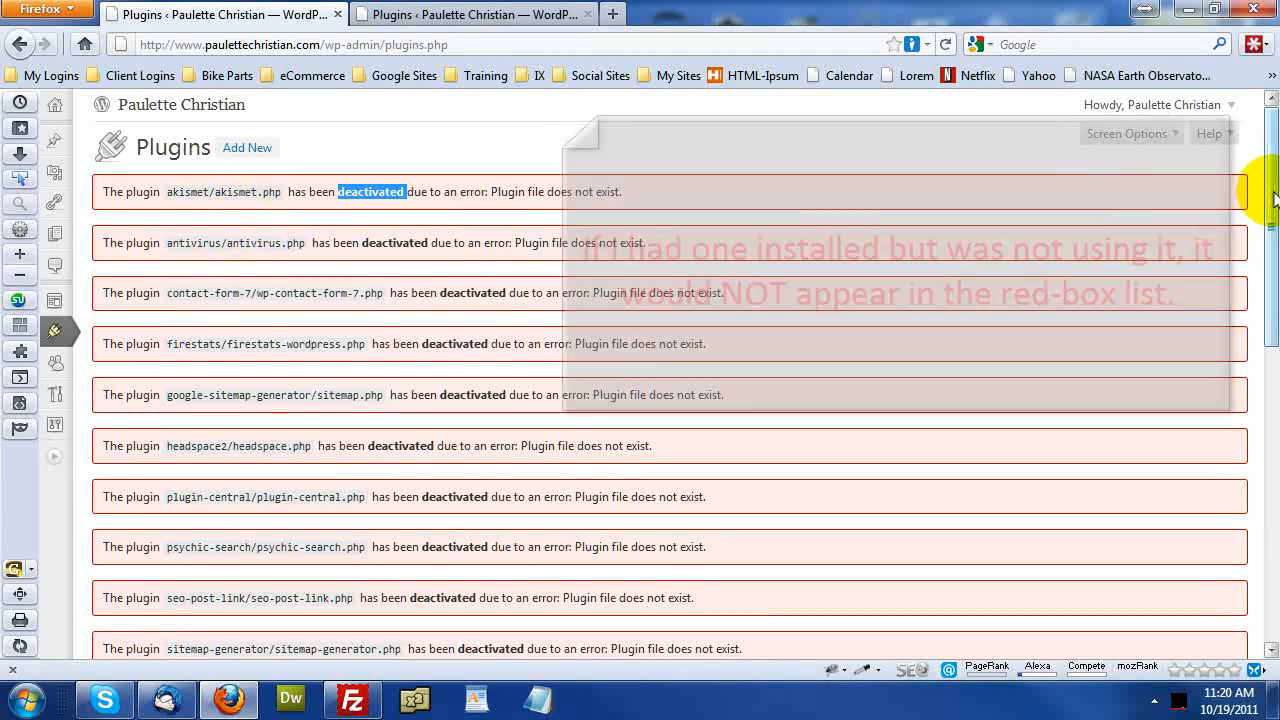
pyautogui.scroll(-3)
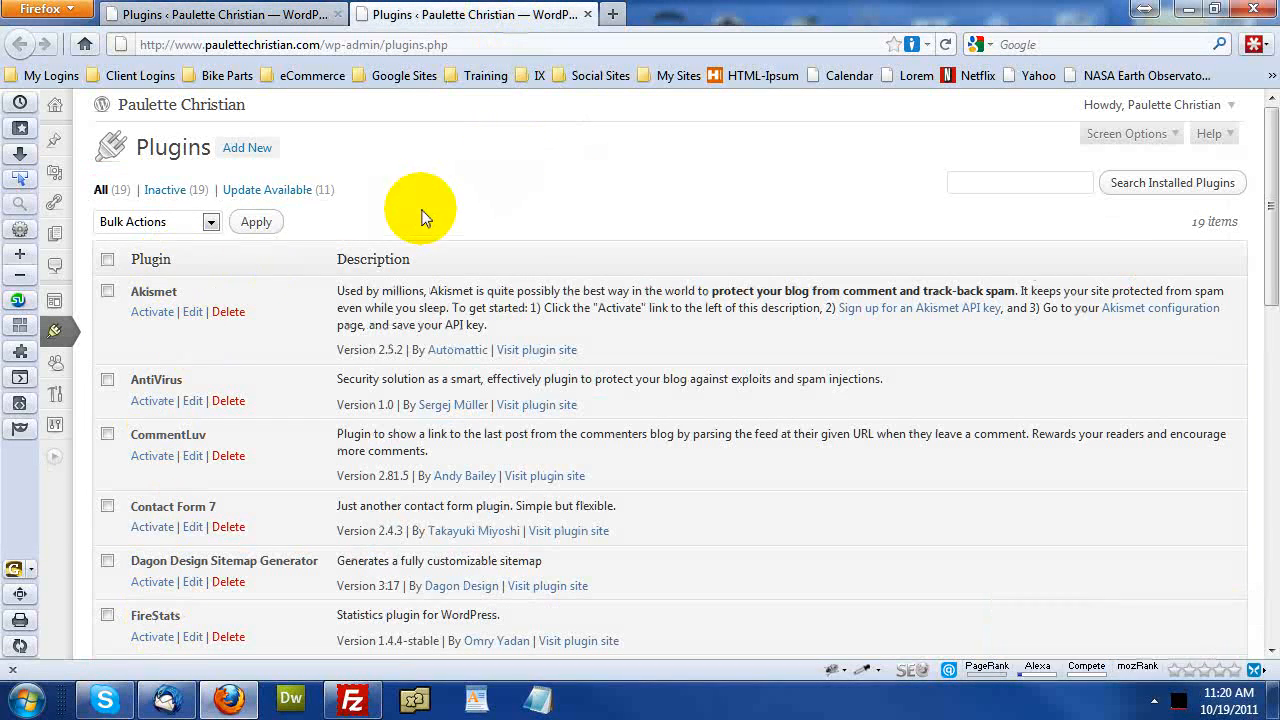
pyautogui.scroll(-3)
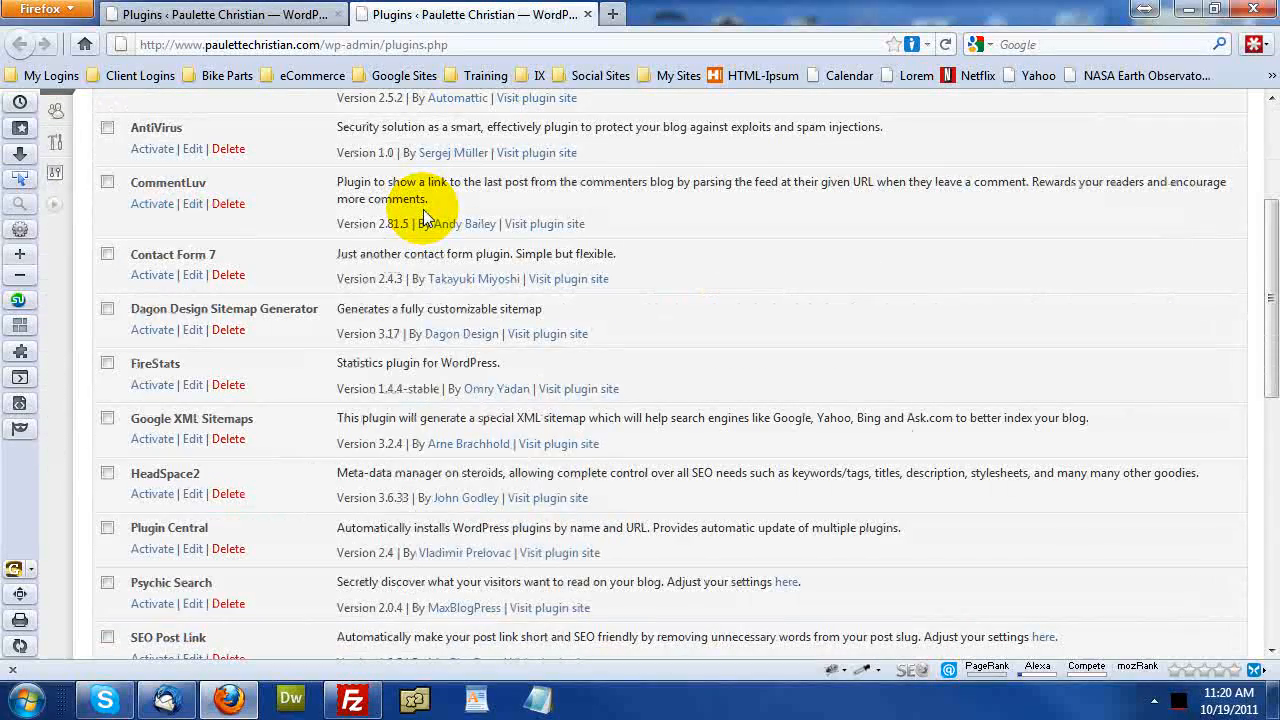
pyautogui.scroll(-3)
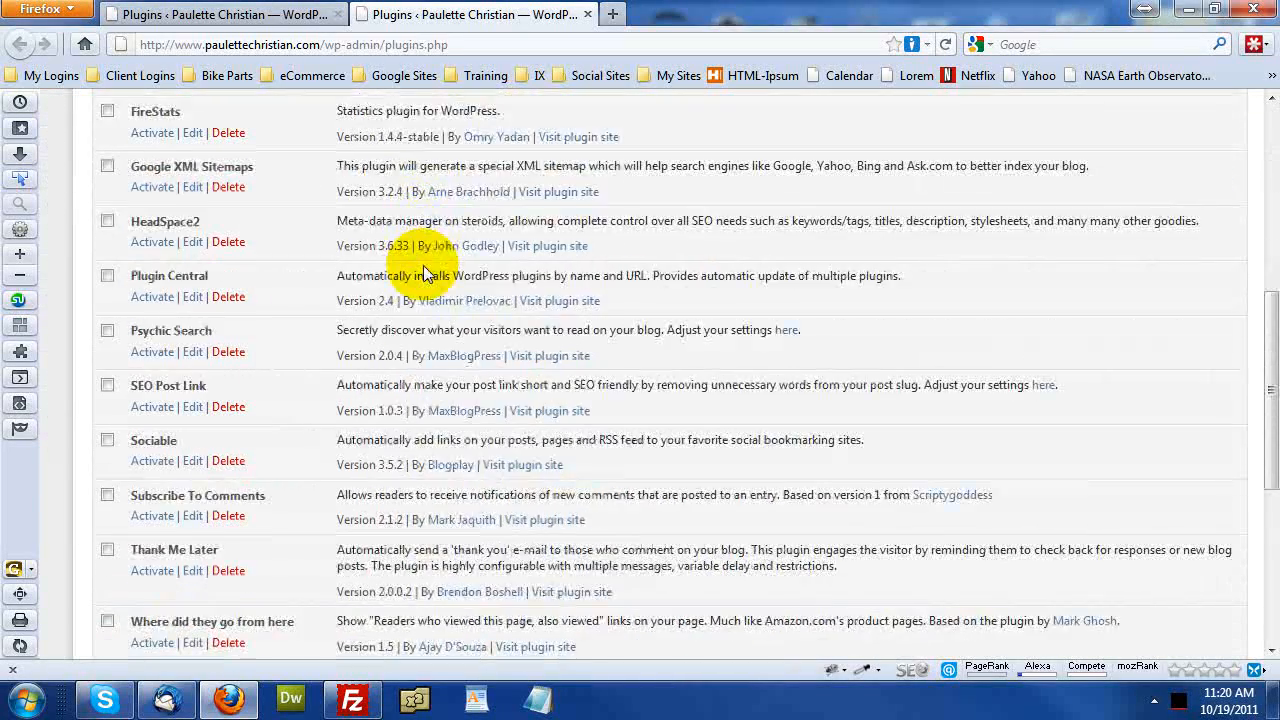
pyautogui.scroll(-3)
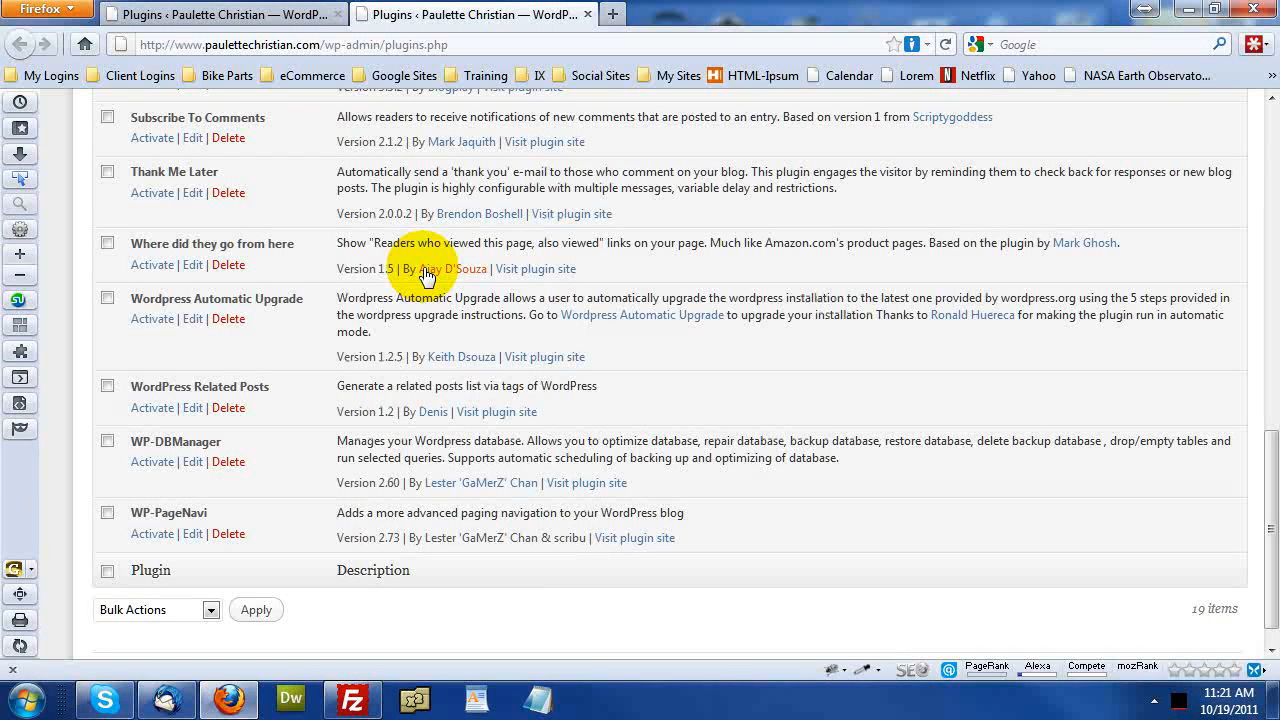
pyautogui.moveTo(330, 278)
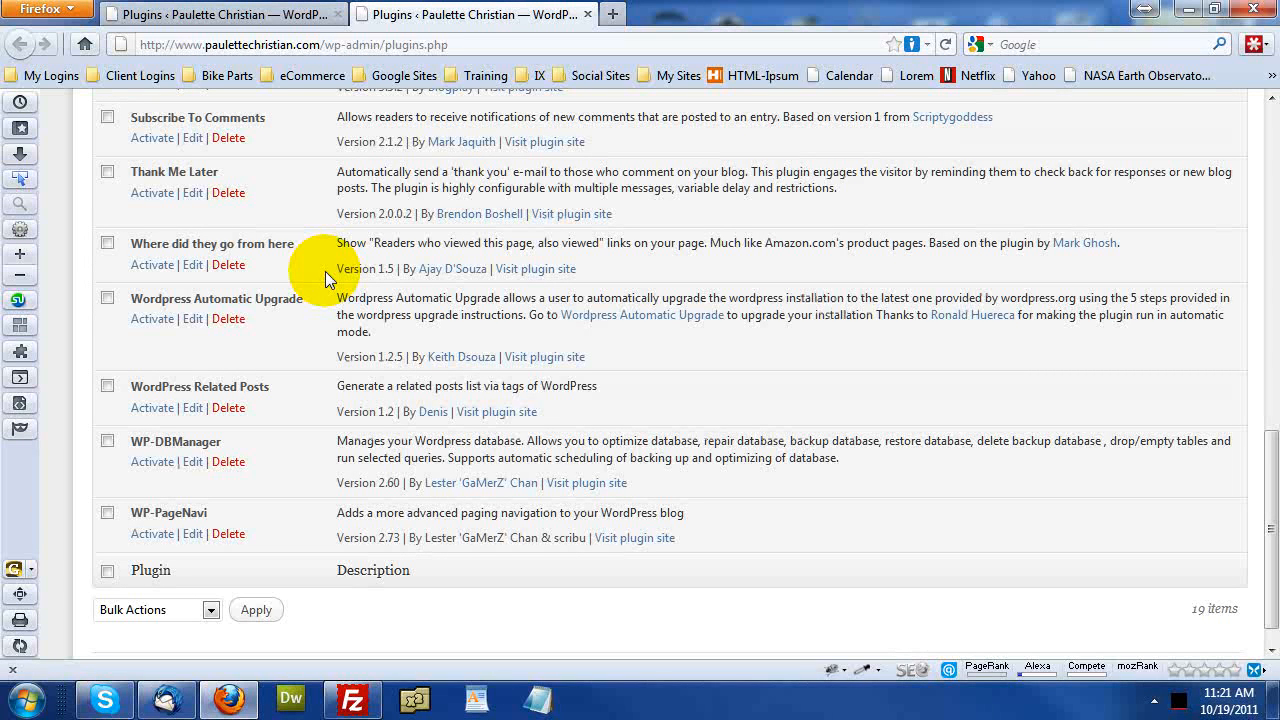
pyautogui.moveTo(320, 302)
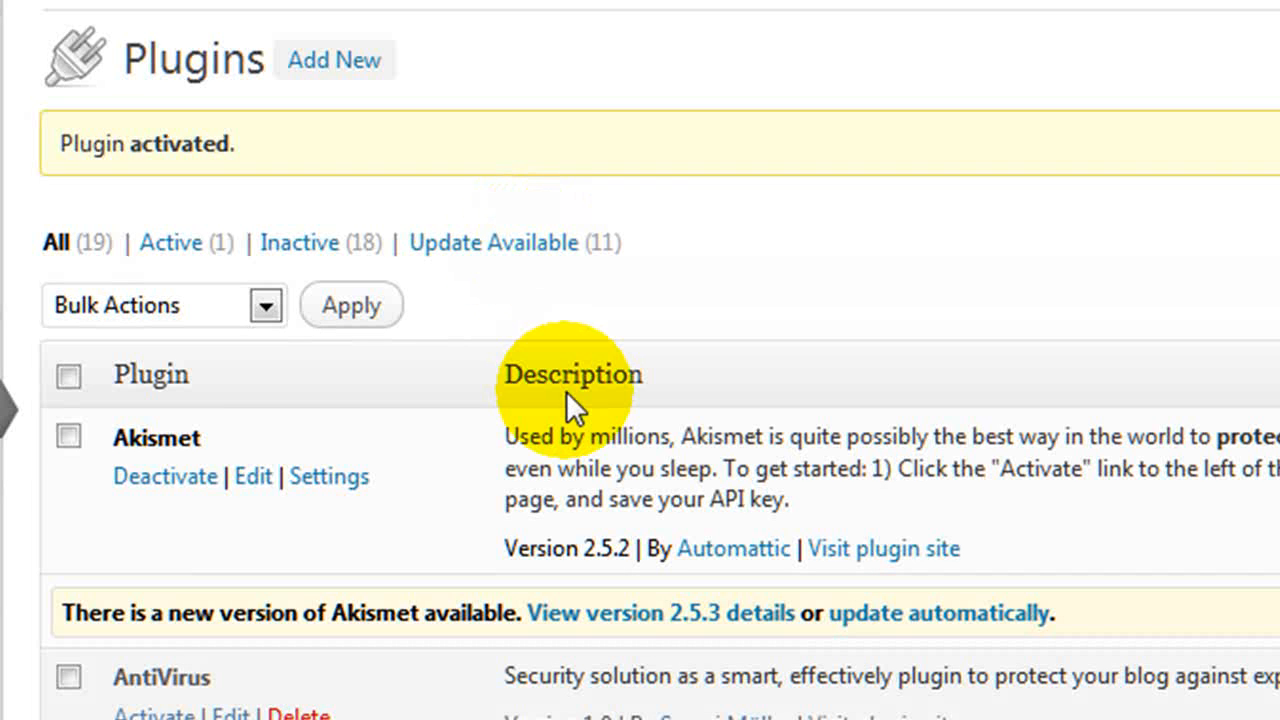
pyautogui.moveTo(664, 304)
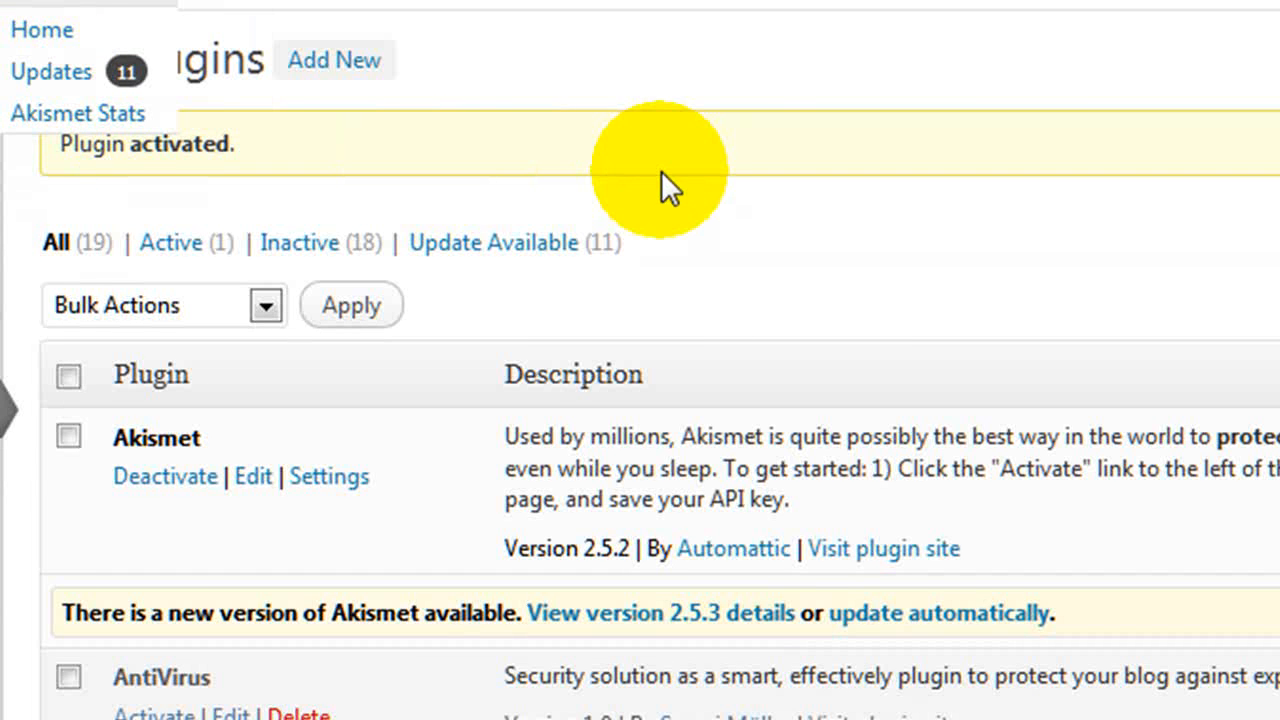
pyautogui.moveTo(784, 298)
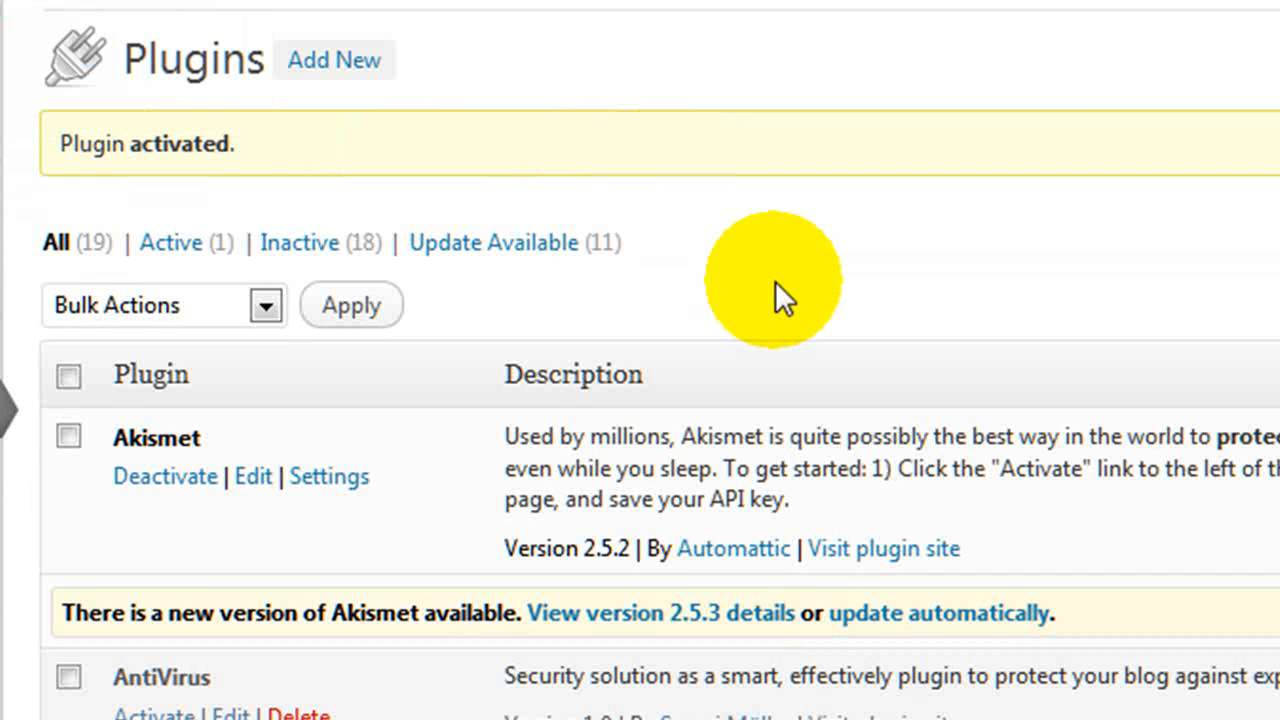
pyautogui.moveTo(784, 516)
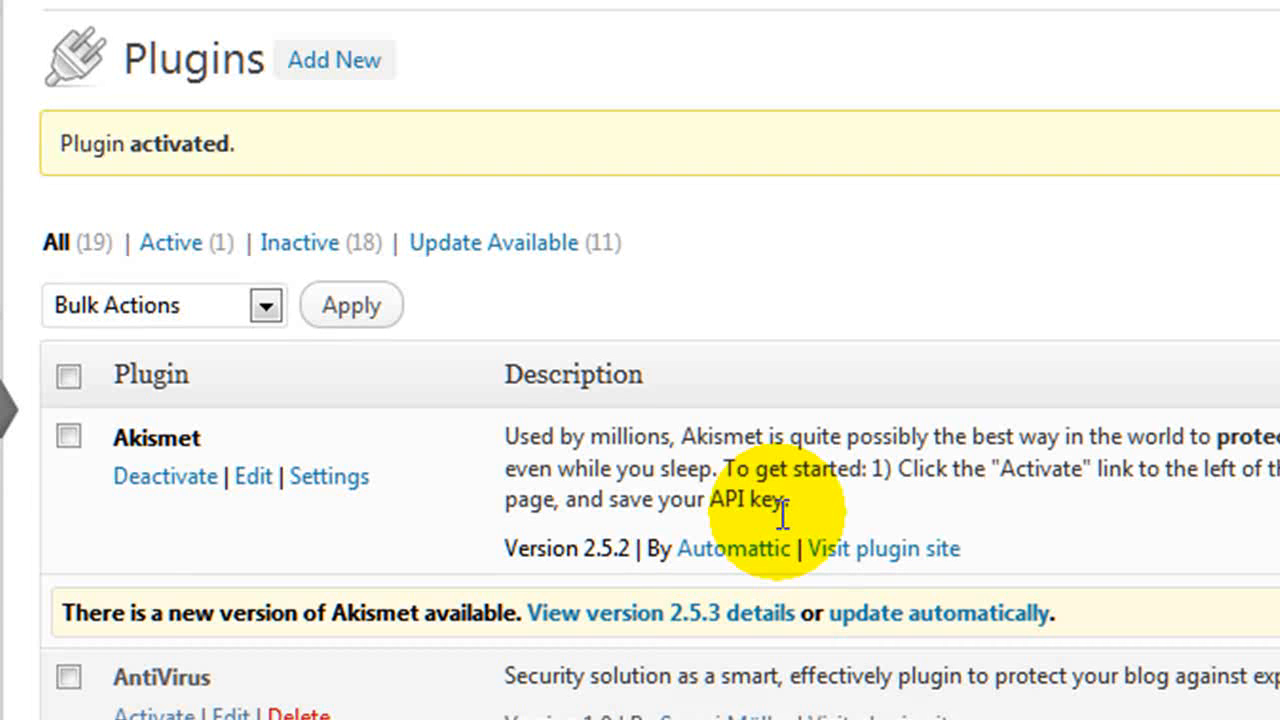
pyautogui.moveTo(696, 322)
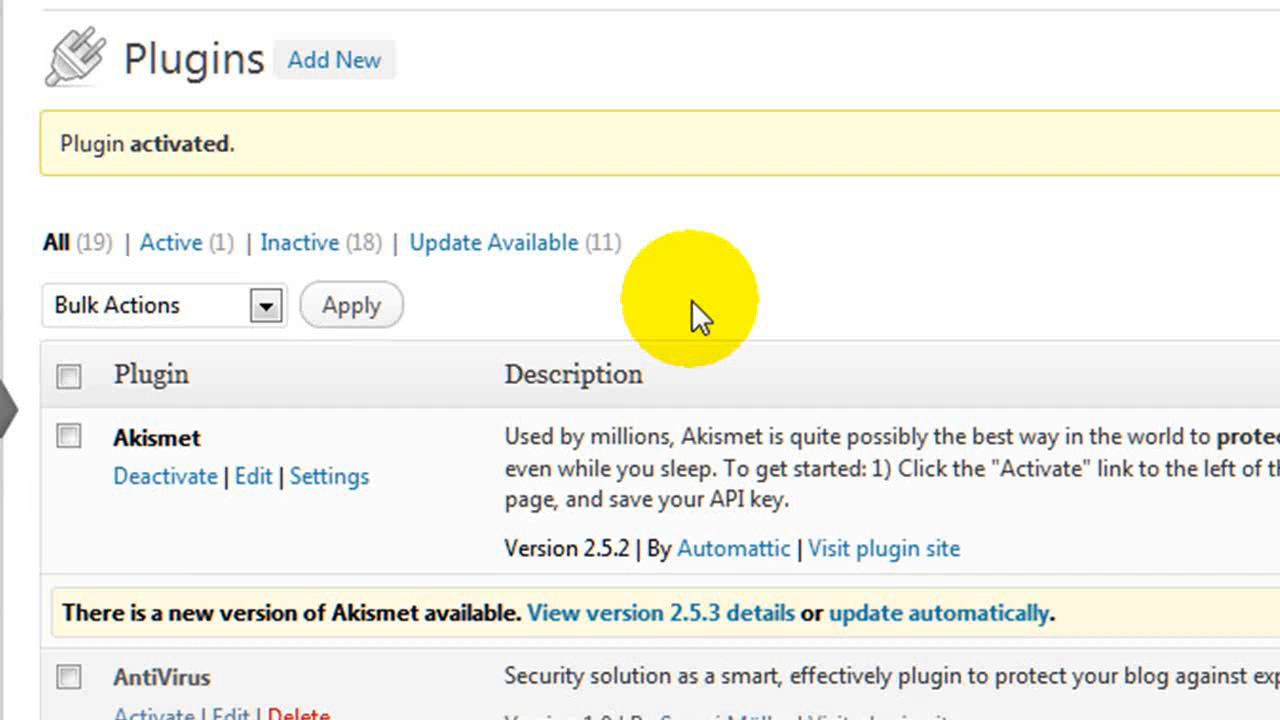
pyautogui.moveTo(490, 244)
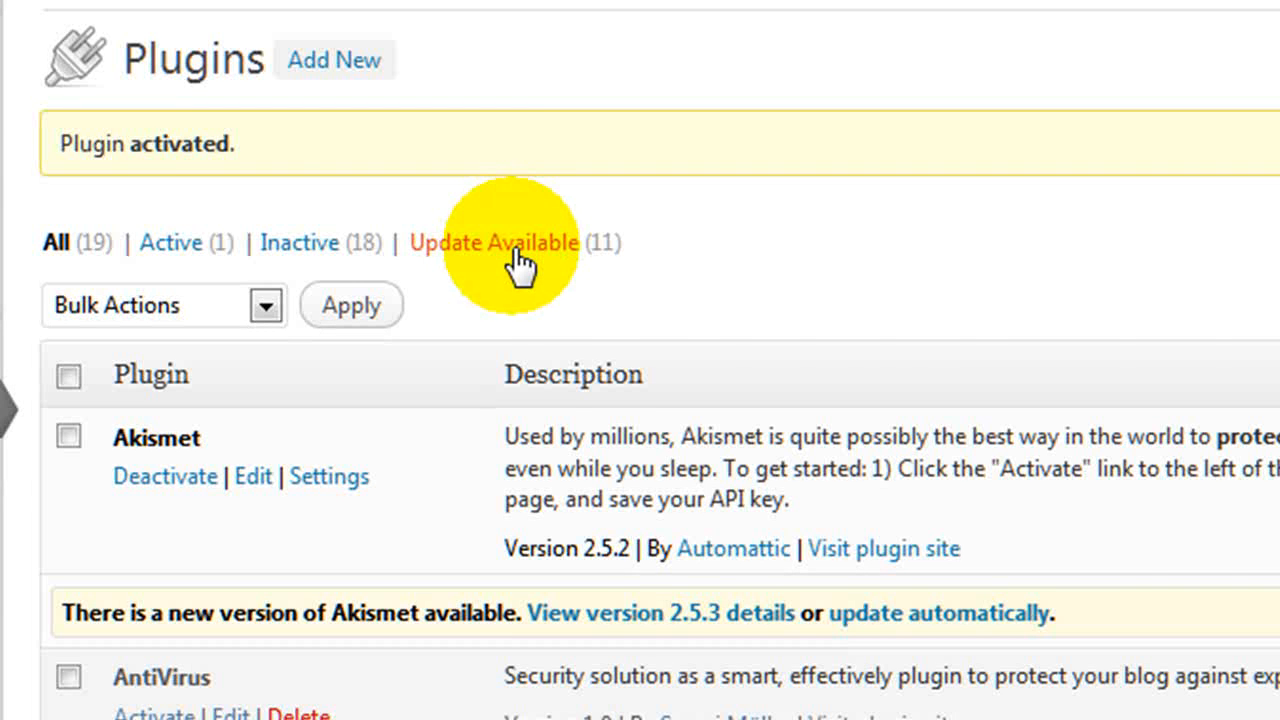
# Filter to Update Available and run the WP-PageNavi update in a new tab.
pyautogui.click(492, 242)
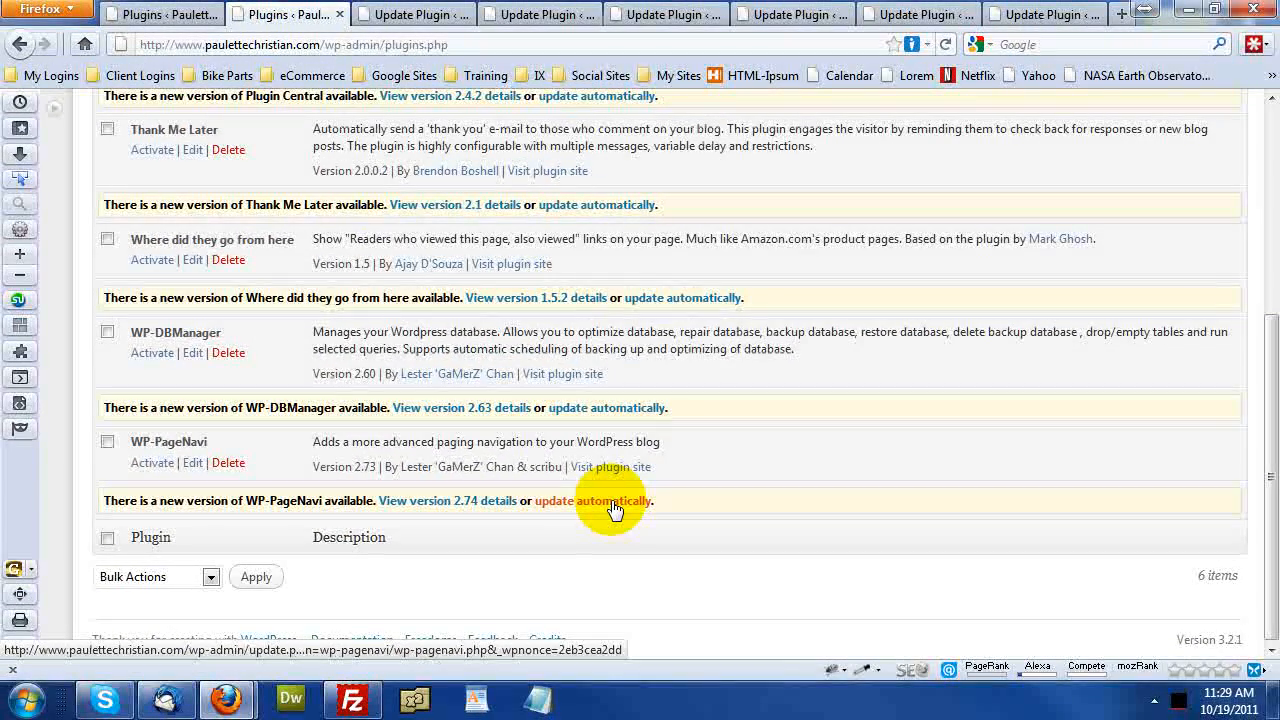
pyautogui.rightClick(592, 500)
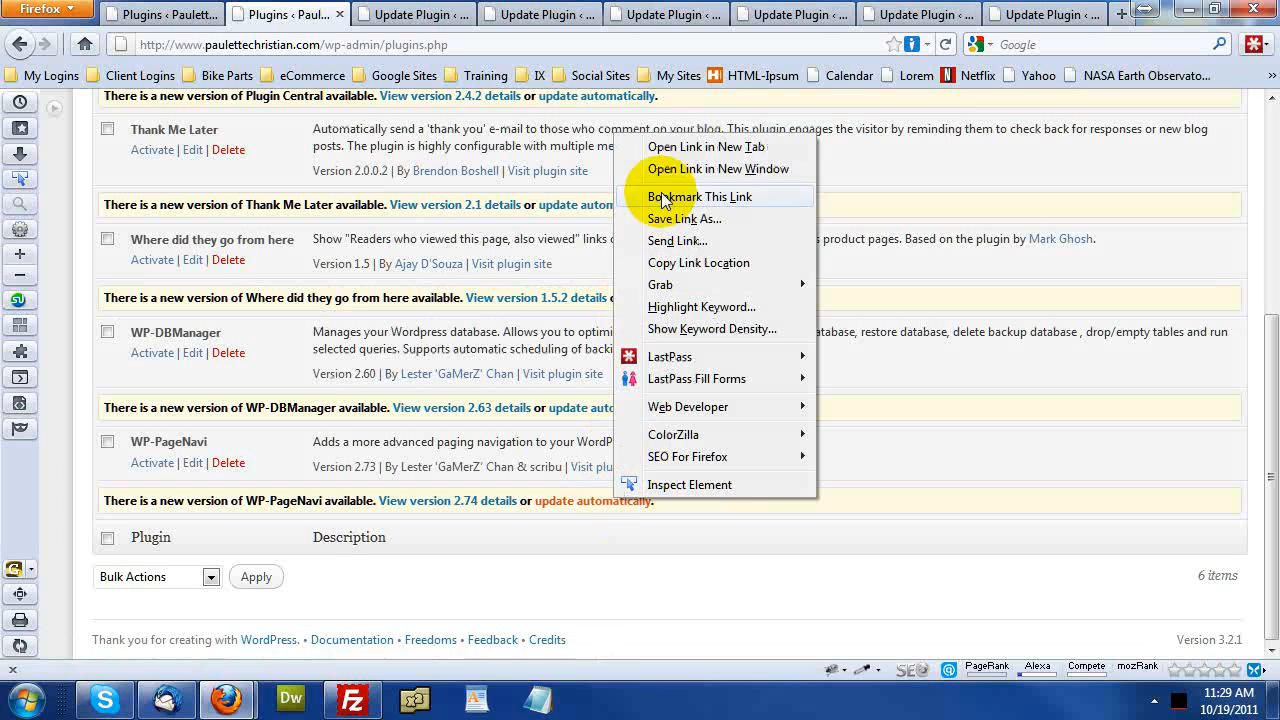
pyautogui.click(668, 140)
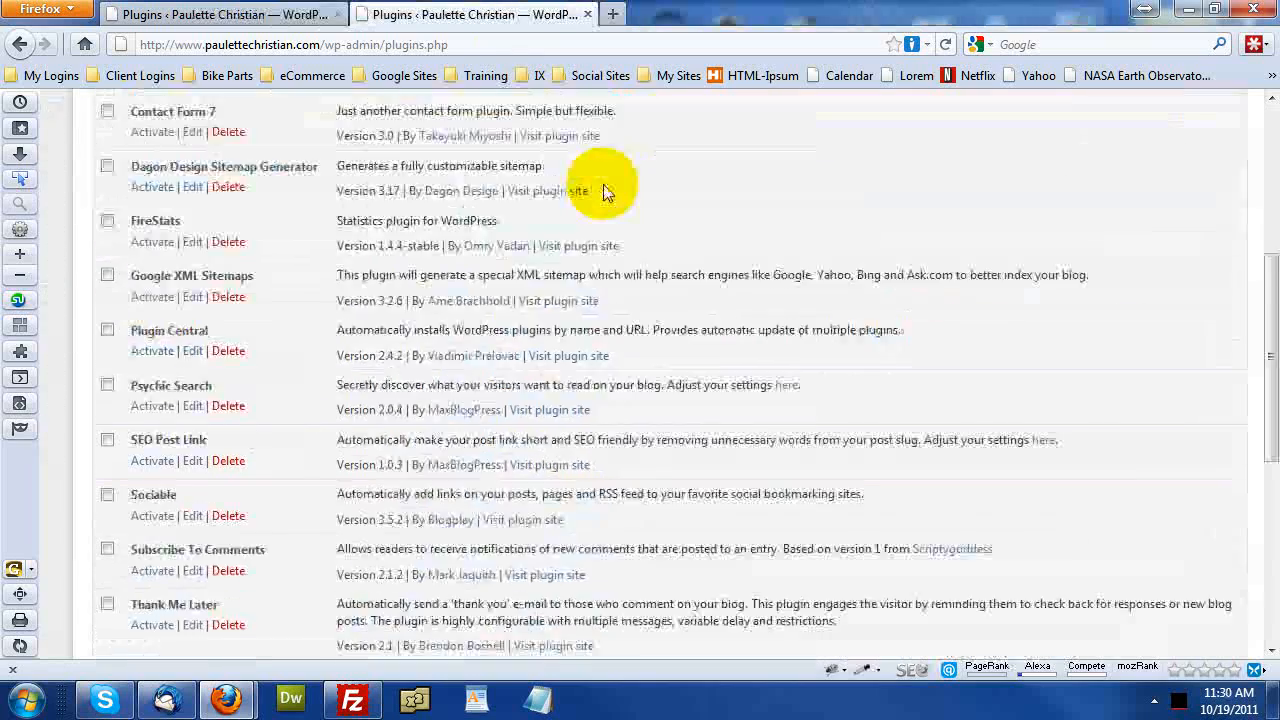
# Activate the AntiVirus plugin in a new tab and scan the list for remaining inactive plugins.
pyautogui.scroll(3)
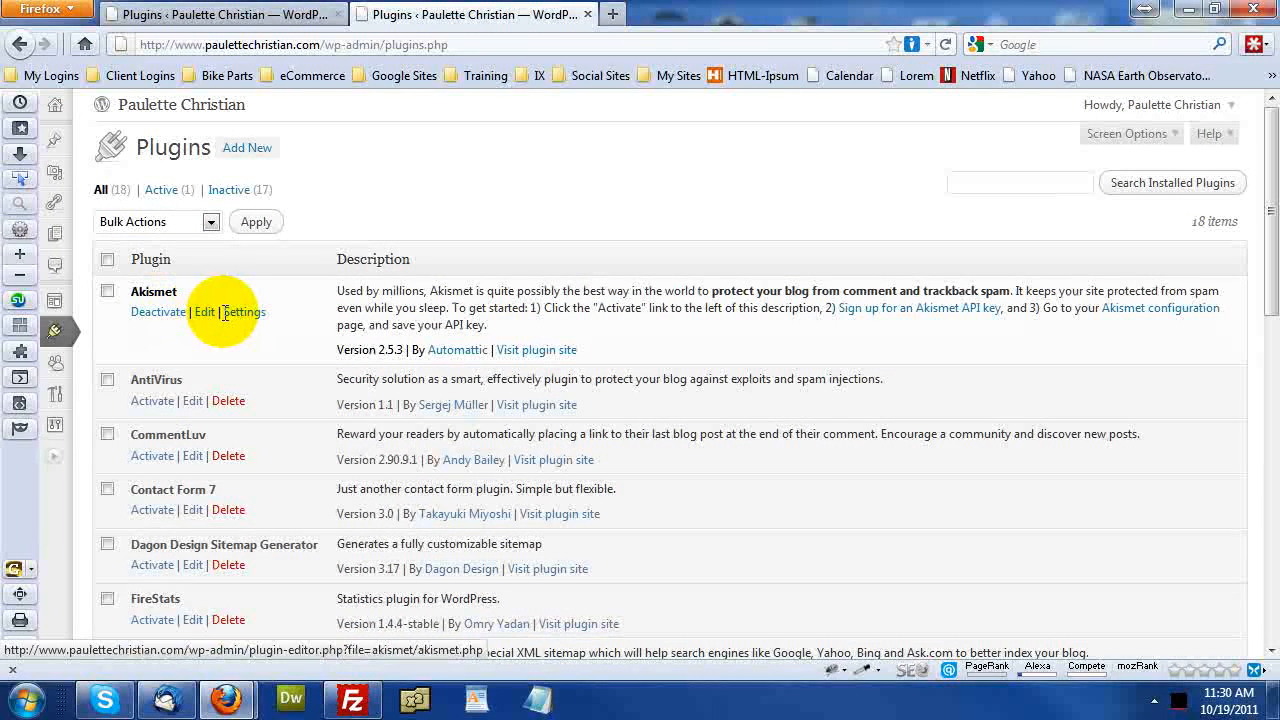
pyautogui.moveTo(152, 400)
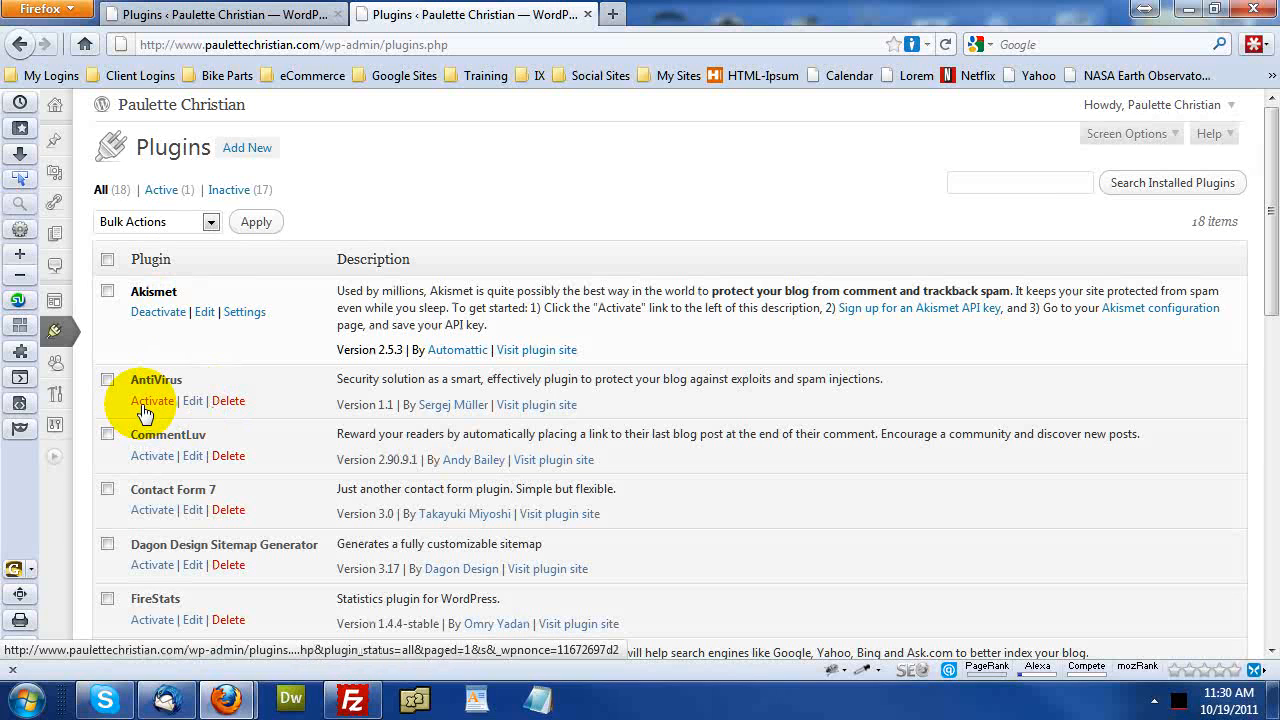
pyautogui.rightClick(144, 400)
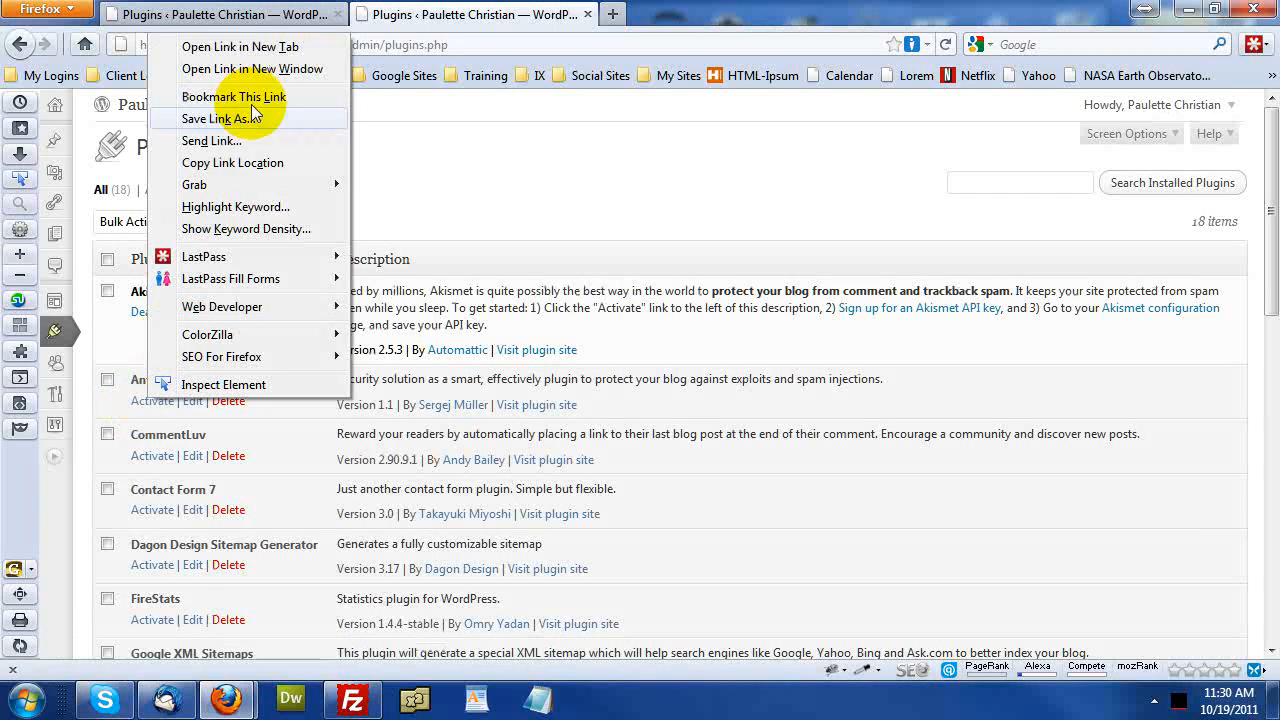
pyautogui.click(240, 46)
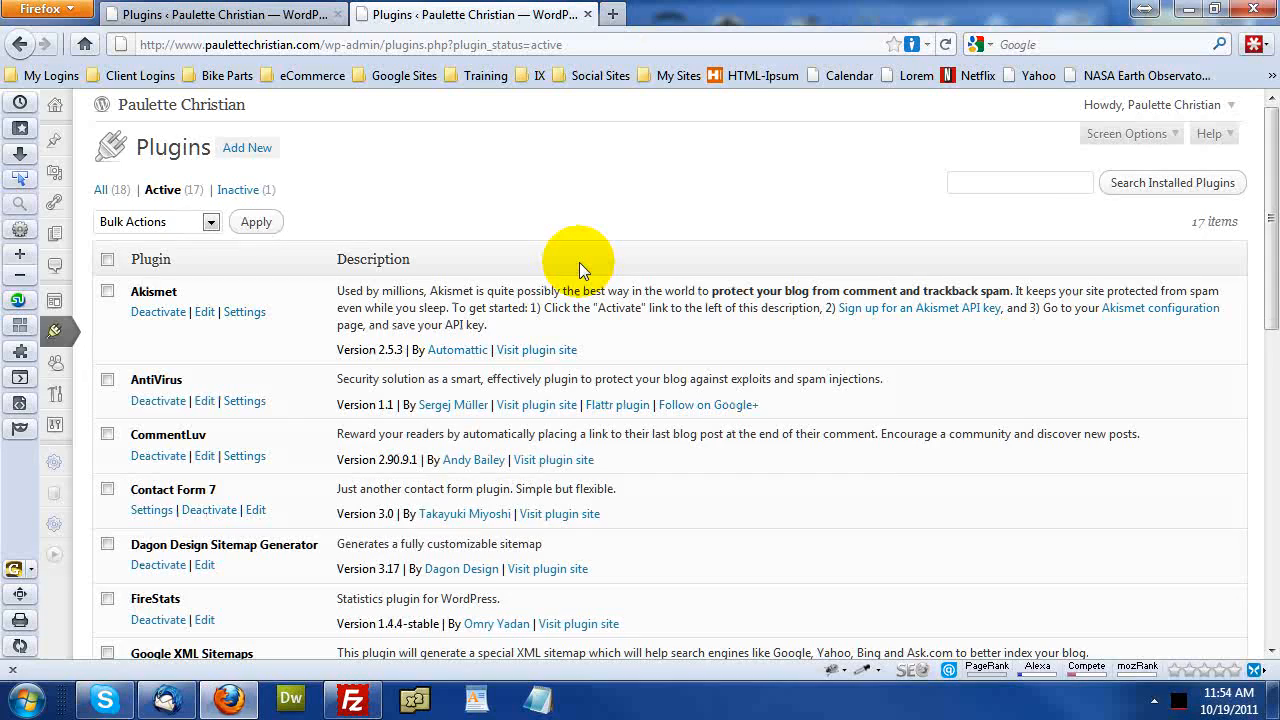
pyautogui.scroll(-3)
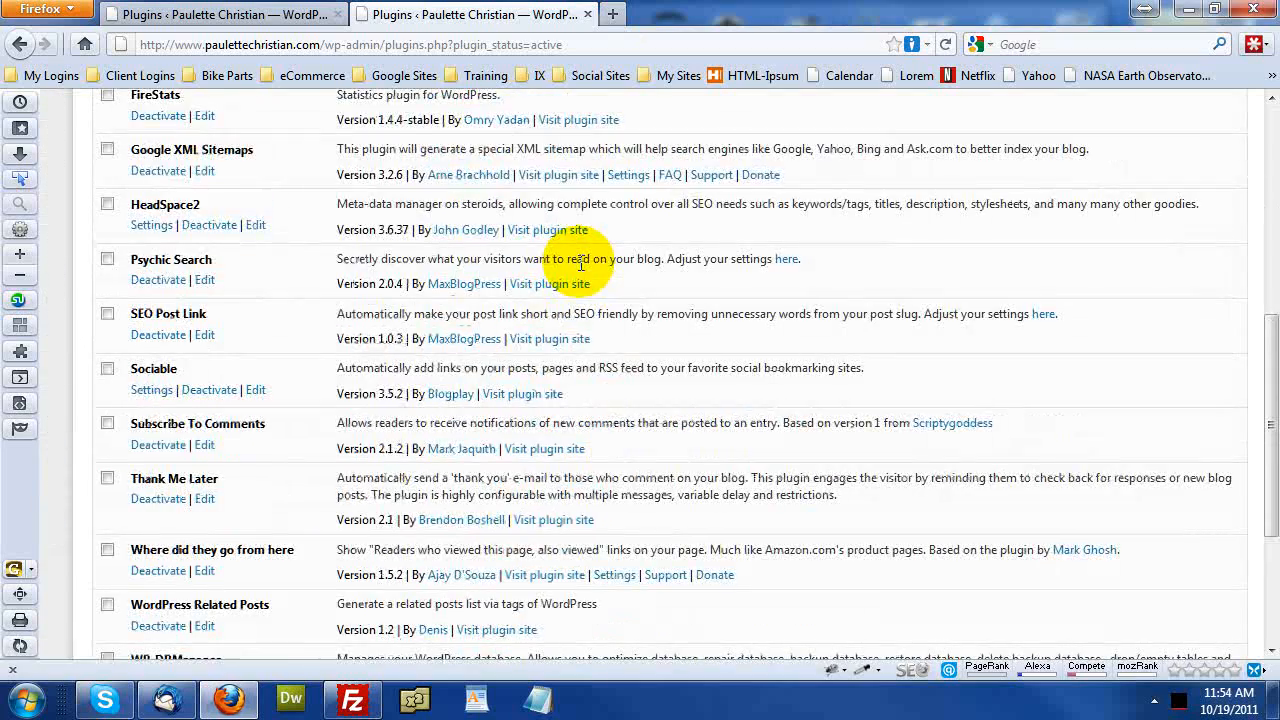
pyautogui.scroll(-3)
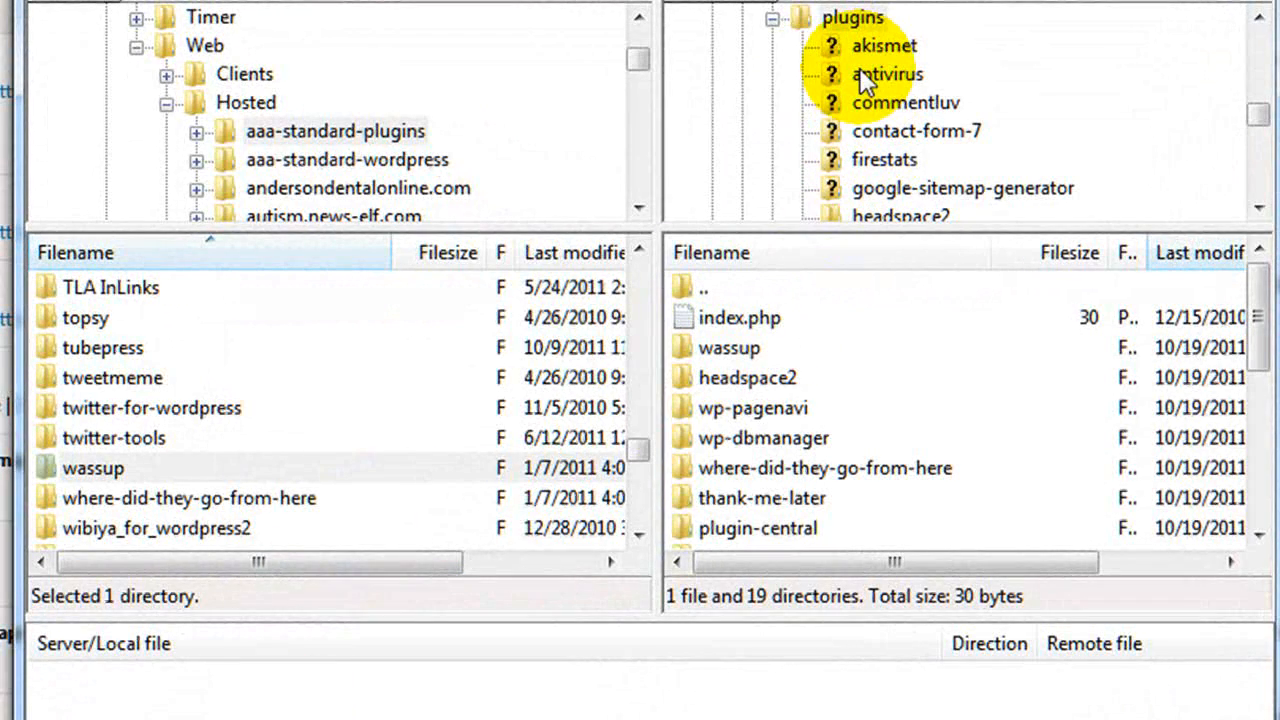
pyautogui.click(886, 74)
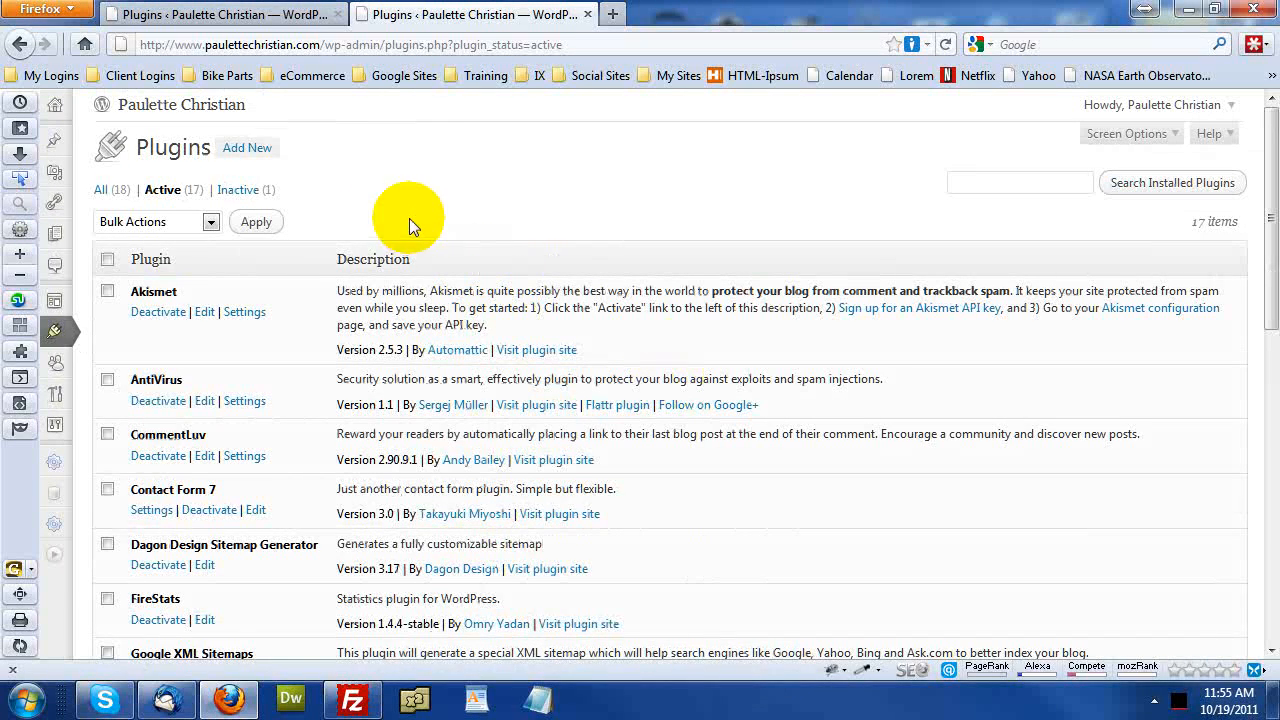
pyautogui.moveTo(240, 188)
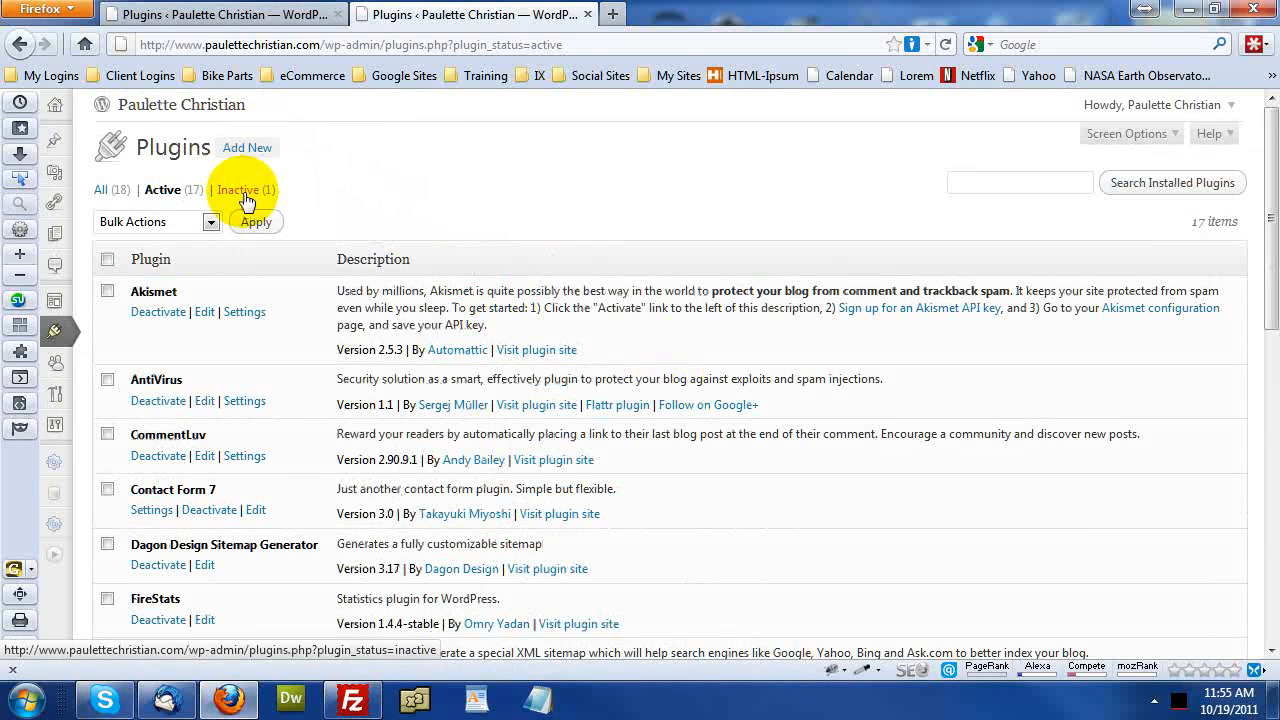